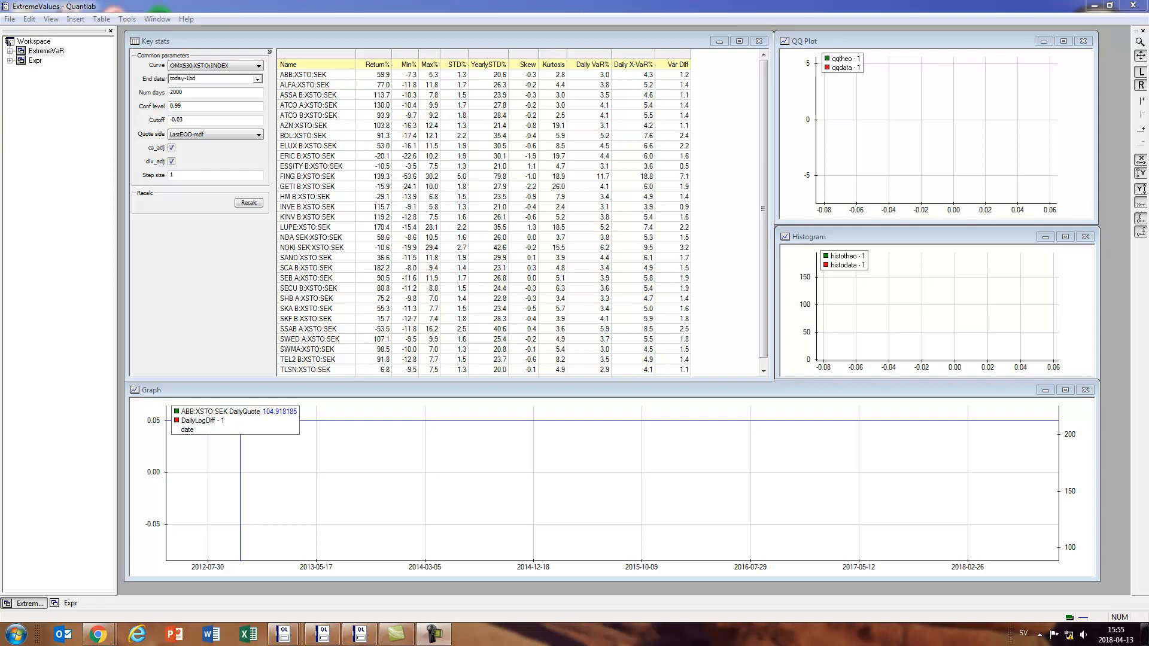
mouse_move(846, 156)
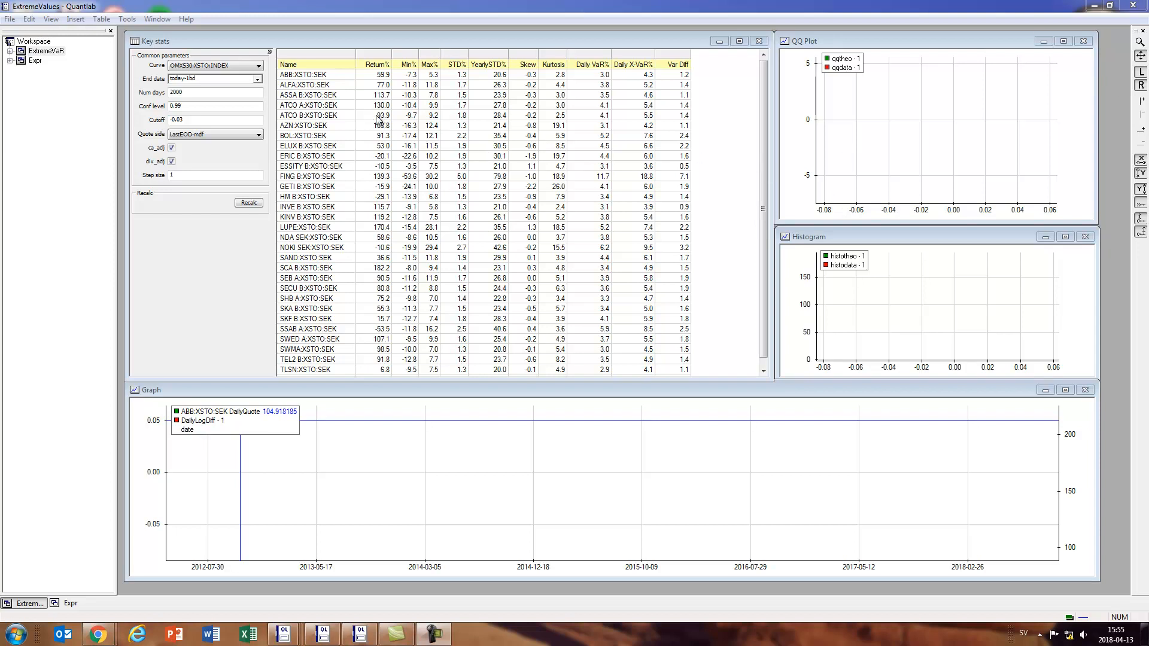
- Mark the Daily VaR% values from ALFA to INVE, then select the ATCO A:XSTO:SEK row
click(308, 227)
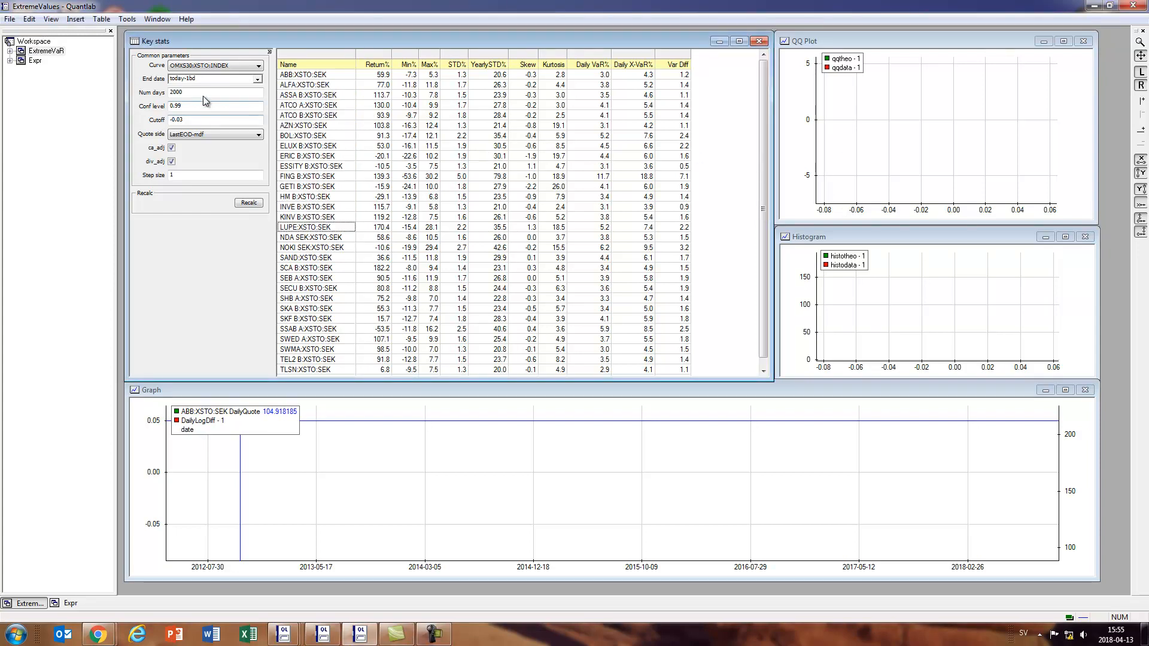
mouse_move(222, 103)
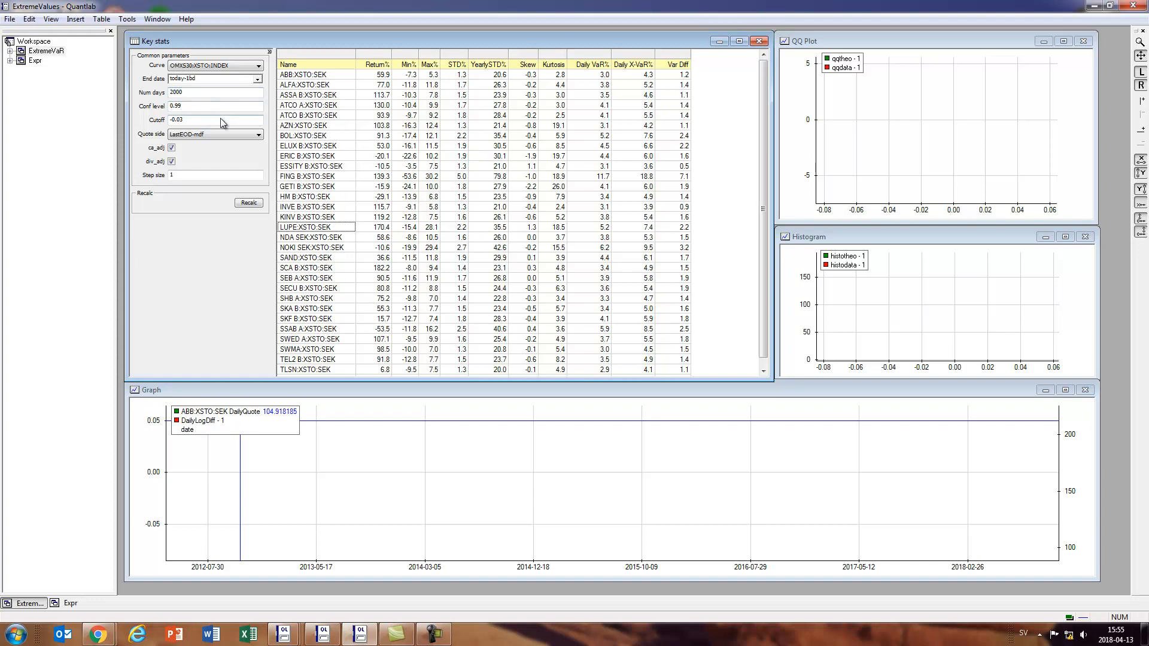
mouse_move(195, 111)
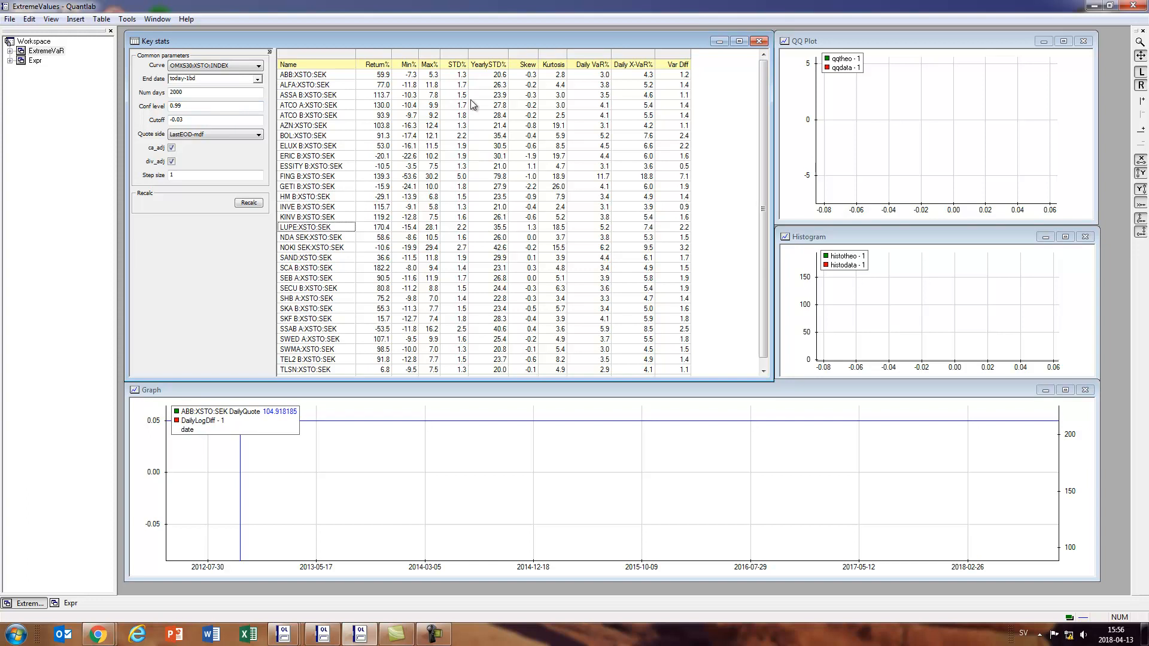
mouse_move(439, 152)
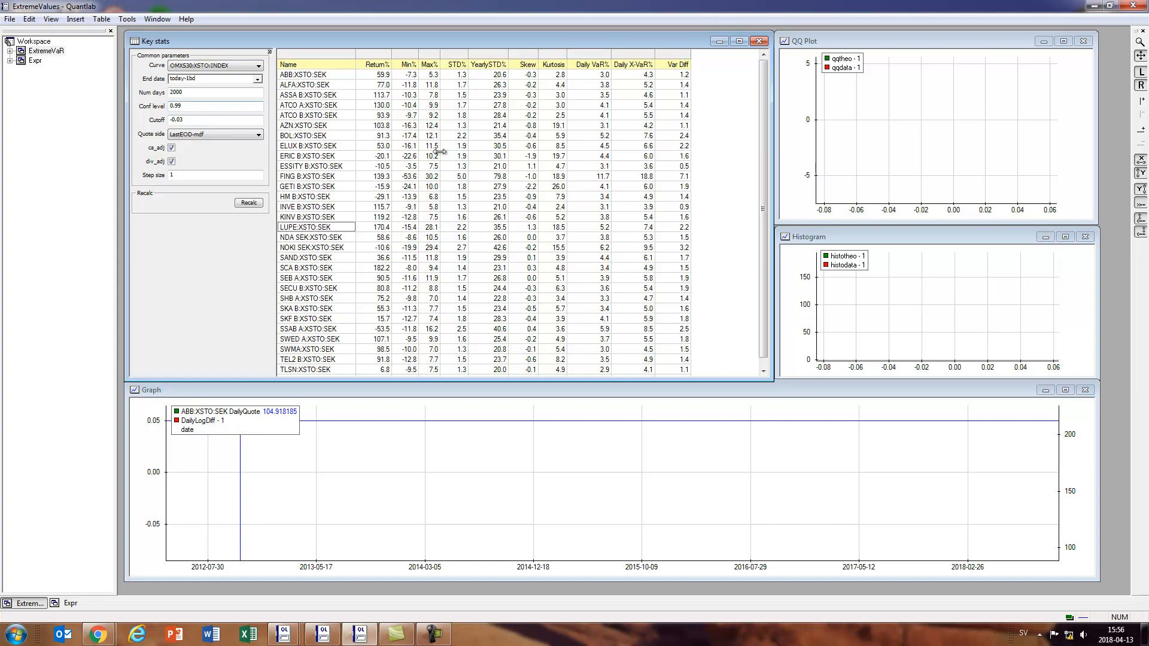
mouse_move(623, 162)
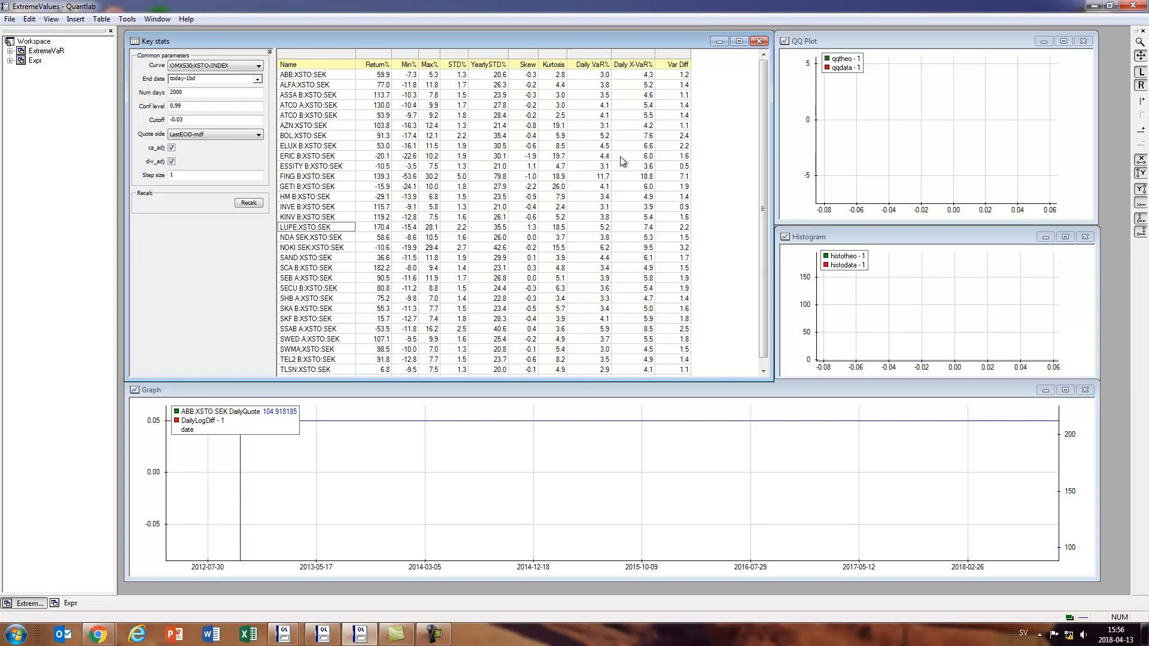
mouse_move(602, 183)
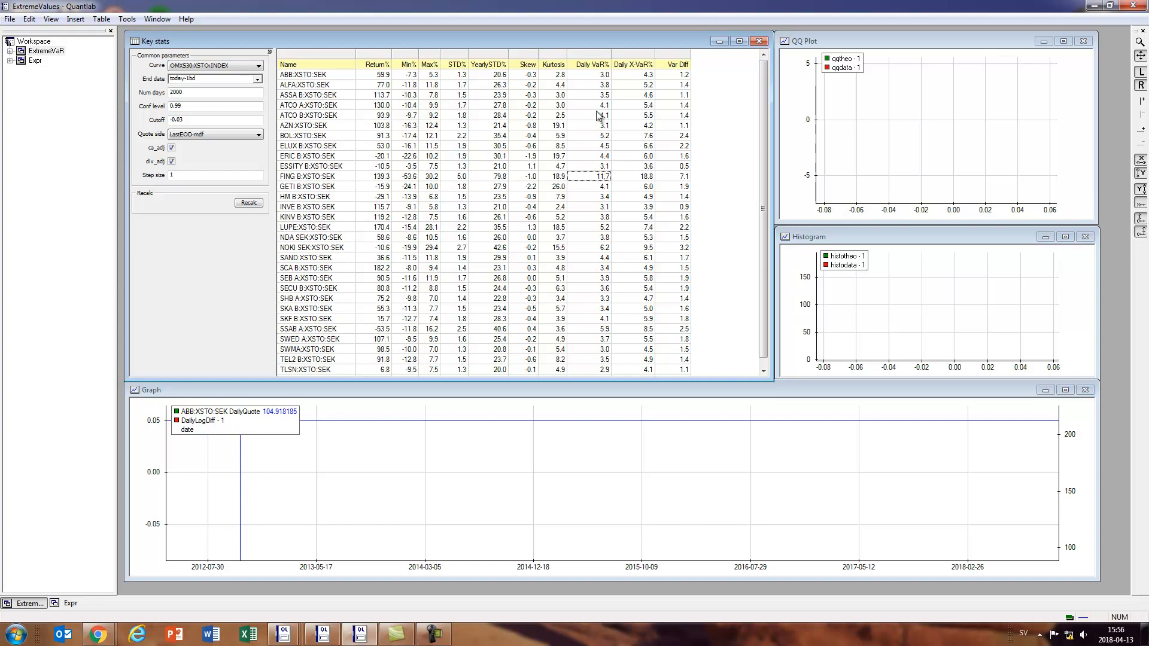
drag(594, 74, 594, 207)
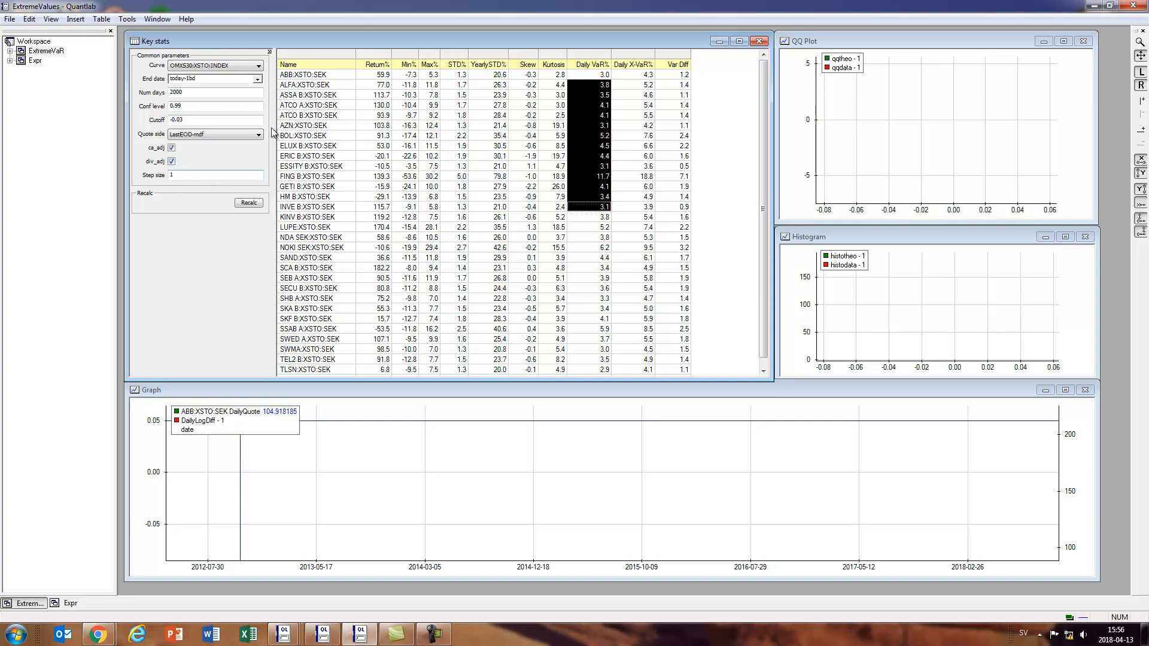
click(307, 106)
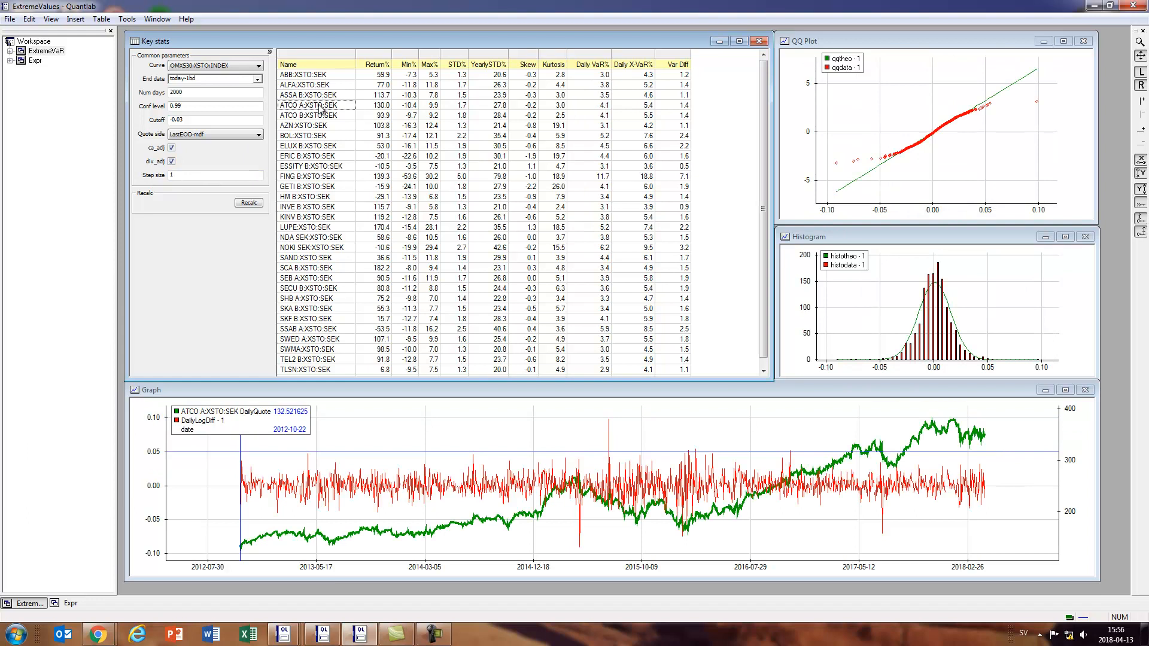
mouse_move(361, 154)
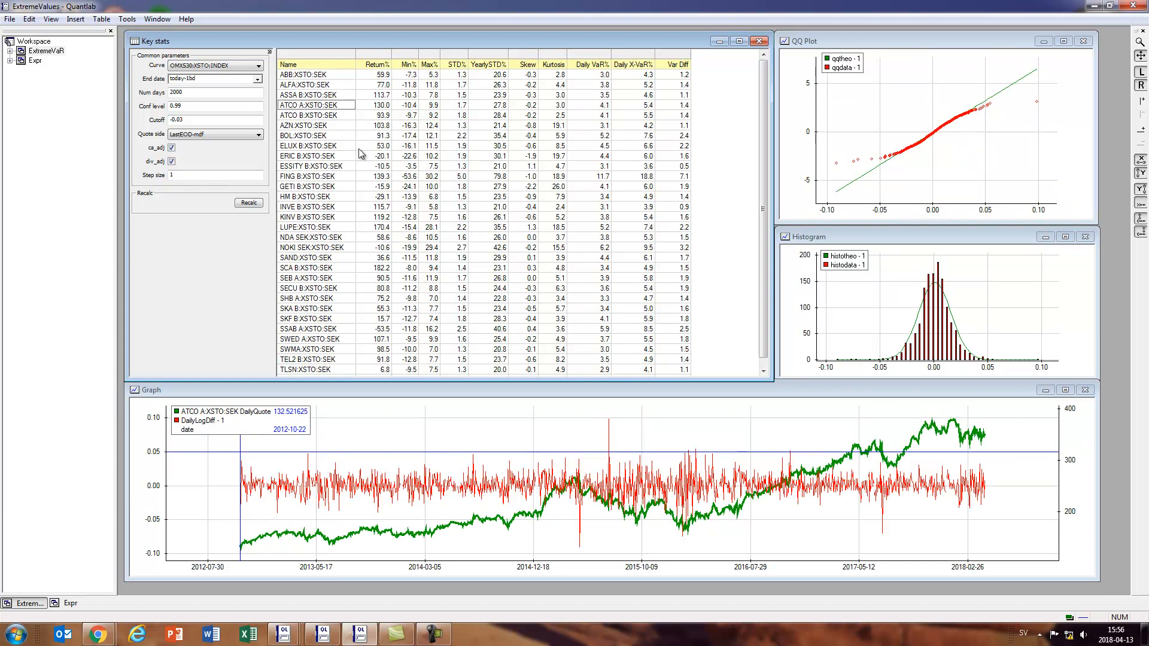
mouse_move(675, 478)
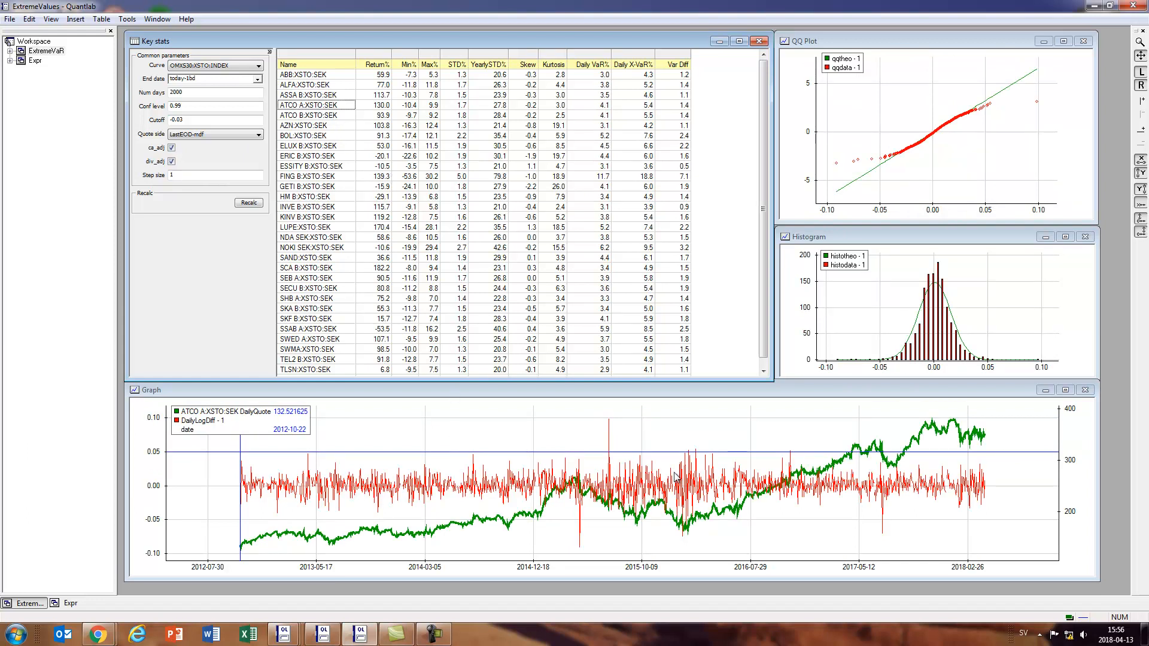
mouse_move(941, 494)
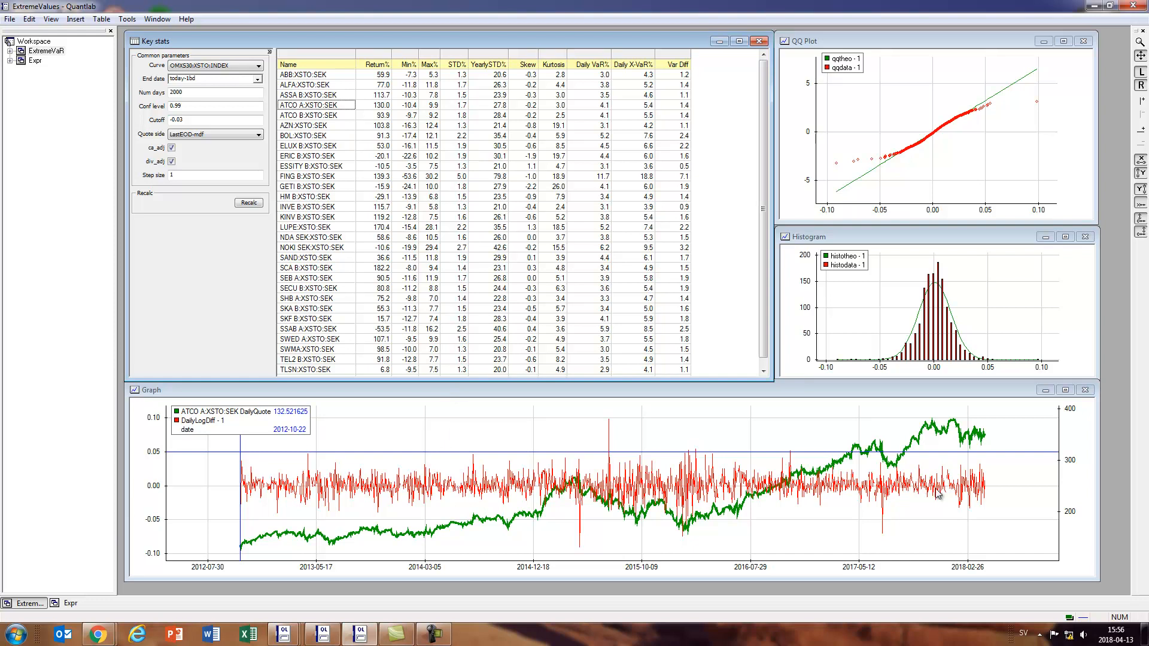
mouse_move(717, 523)
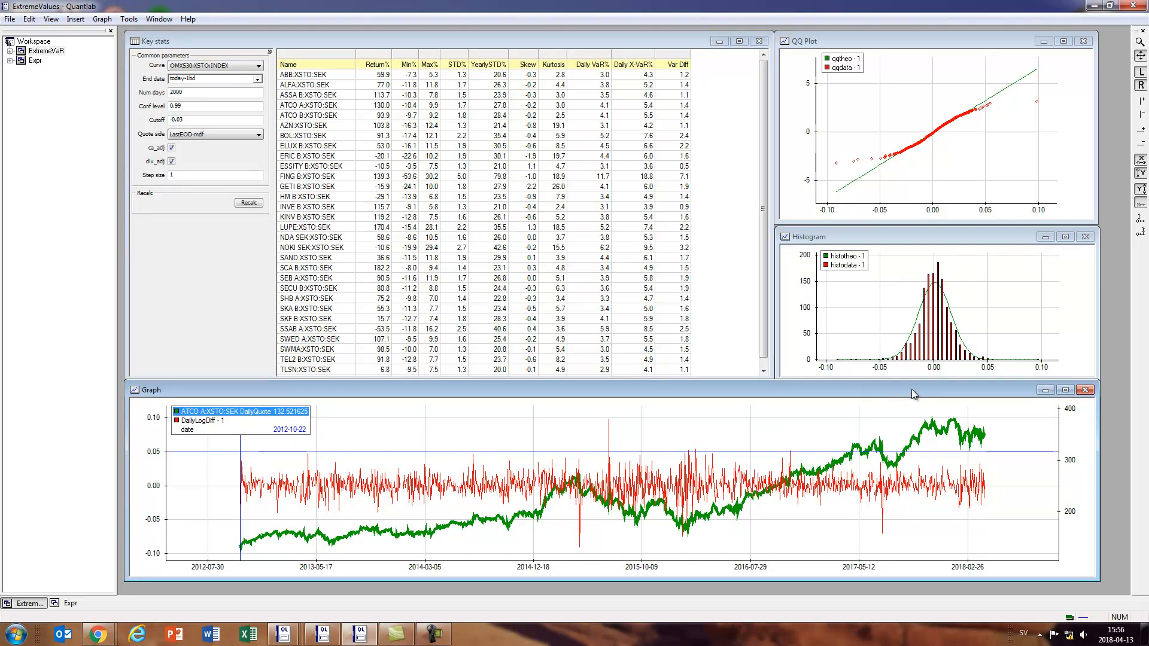
mouse_move(938, 178)
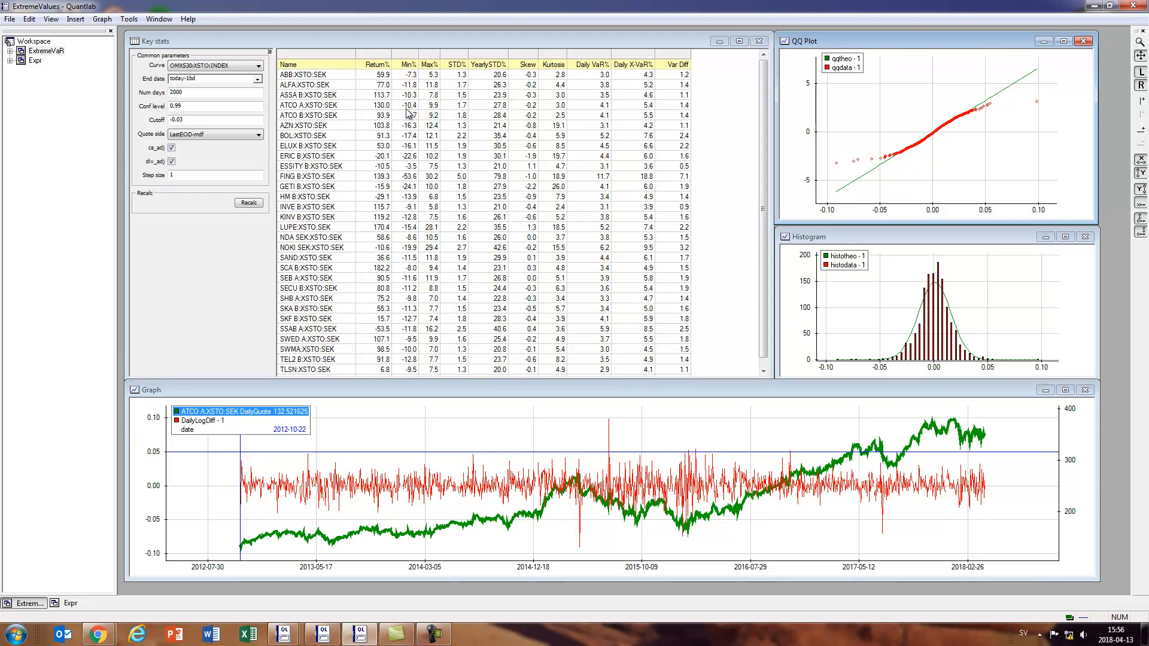
click(409, 105)
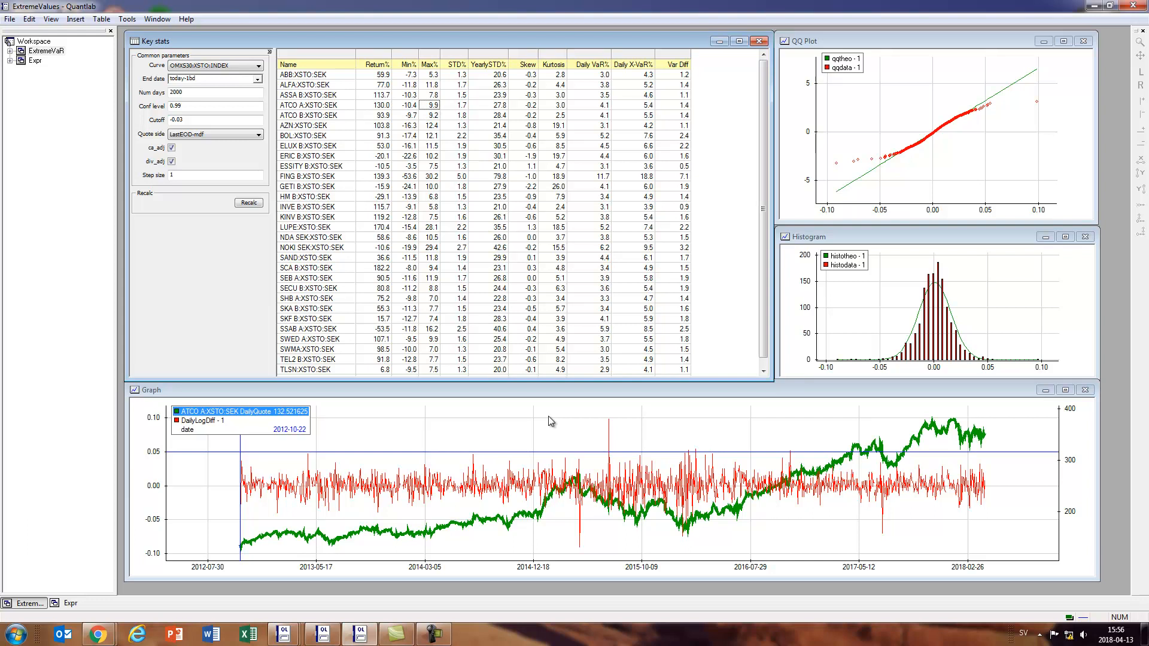
mouse_move(552, 248)
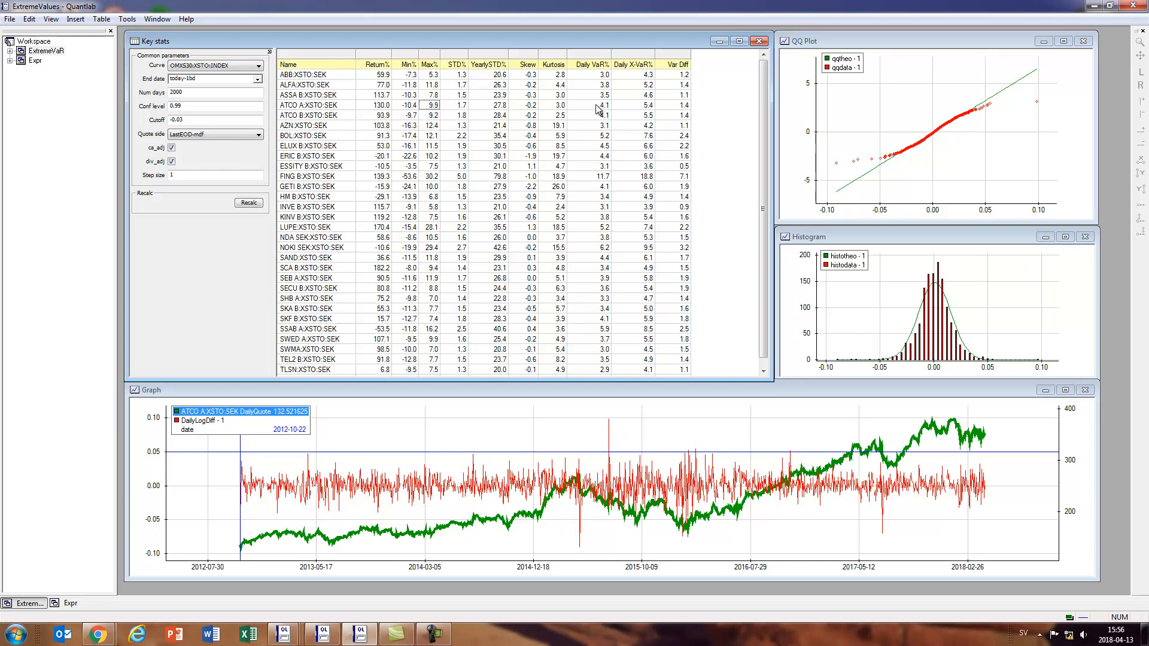
click(602, 105)
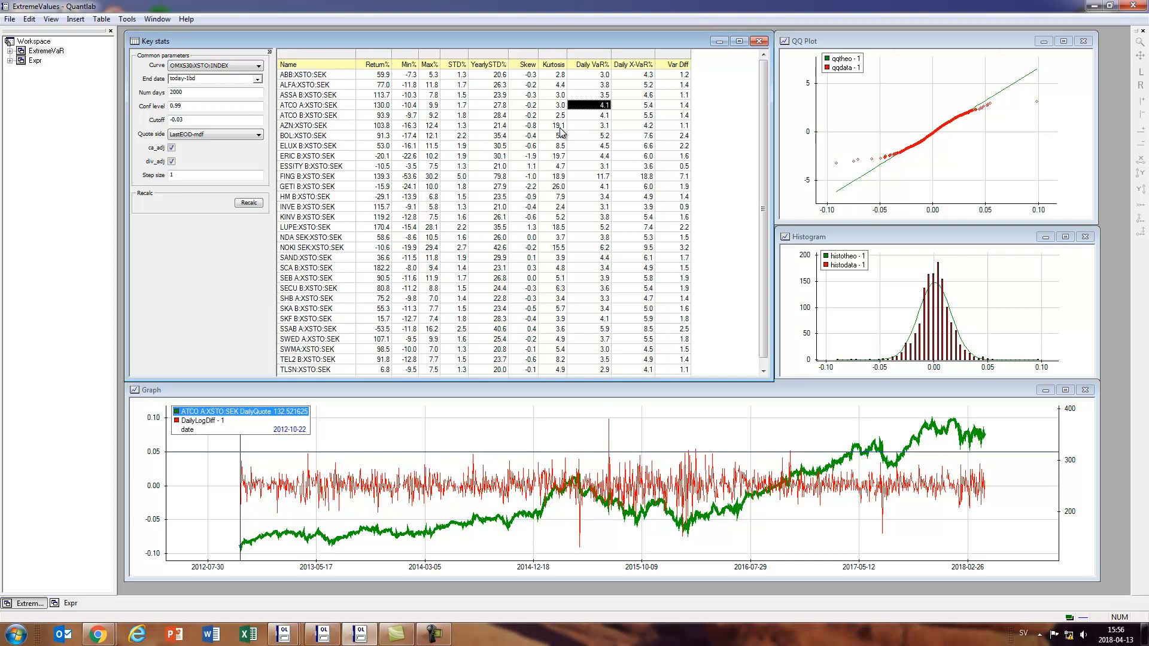
mouse_move(592, 113)
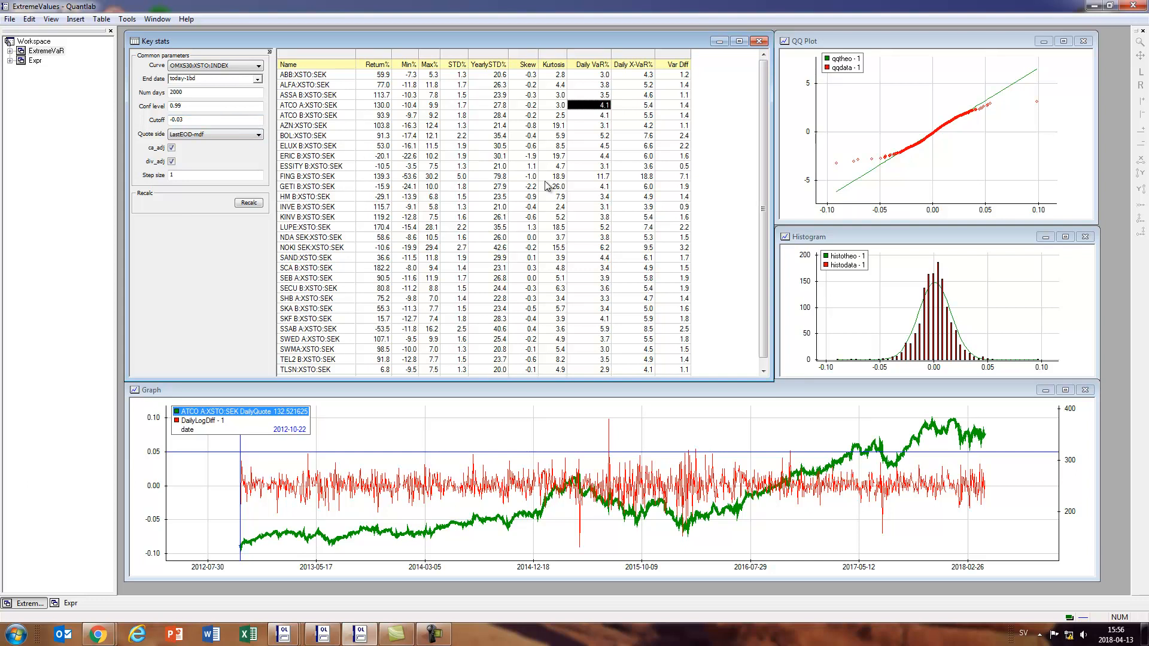
mouse_move(610, 114)
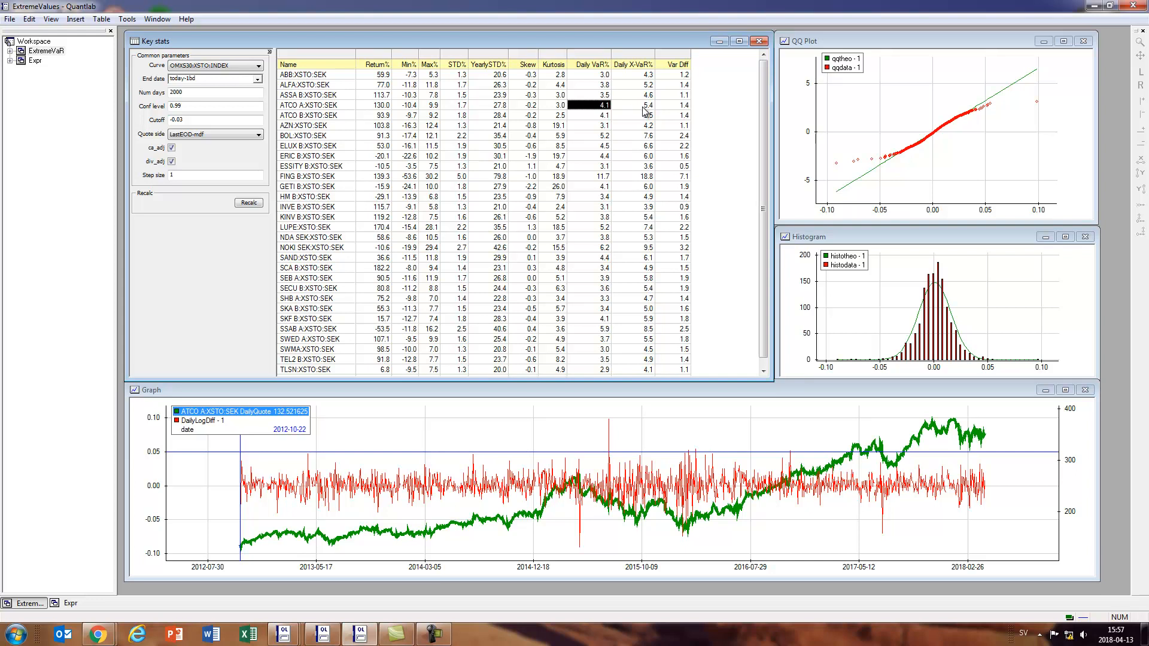
mouse_move(644, 110)
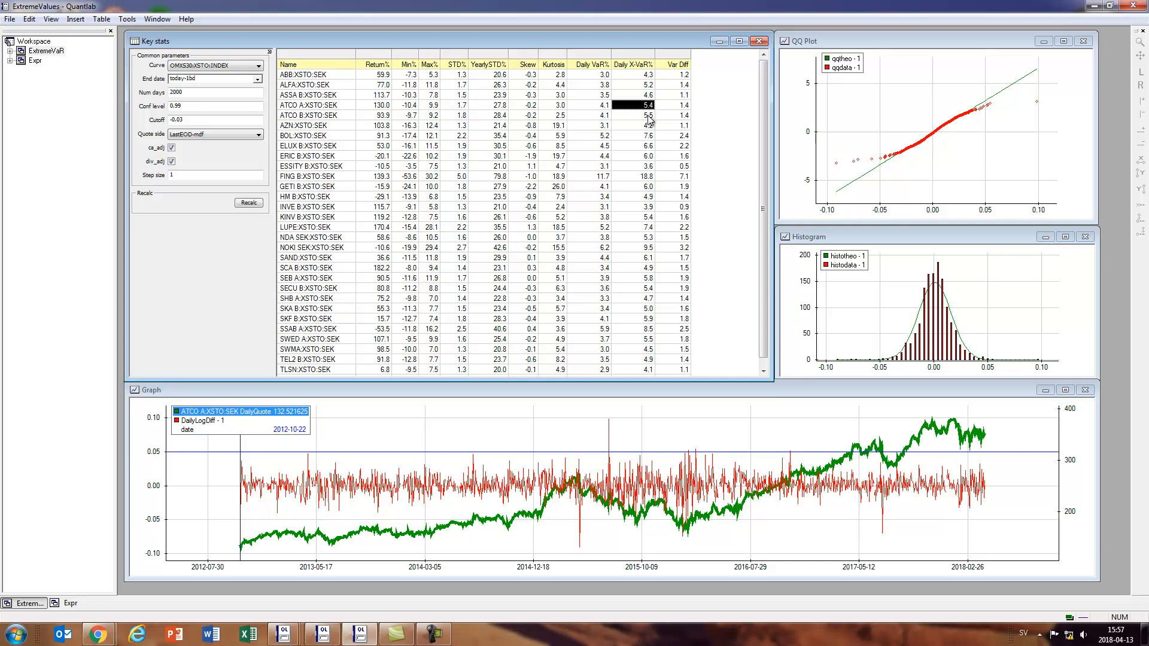
mouse_move(649, 119)
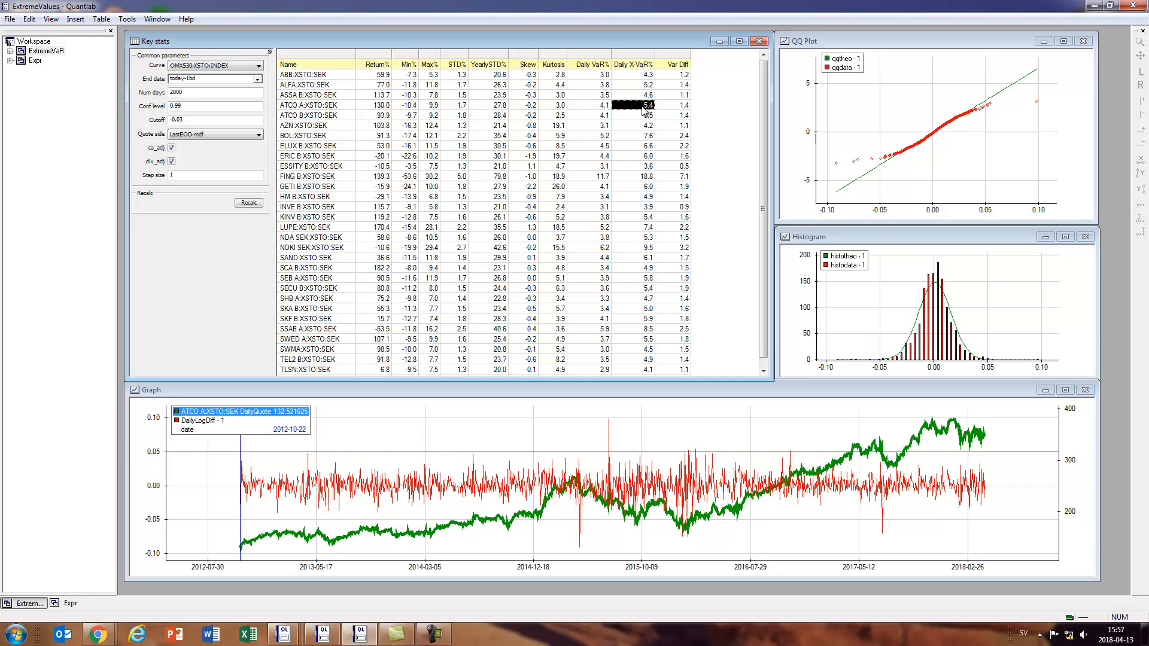
mouse_move(643, 208)
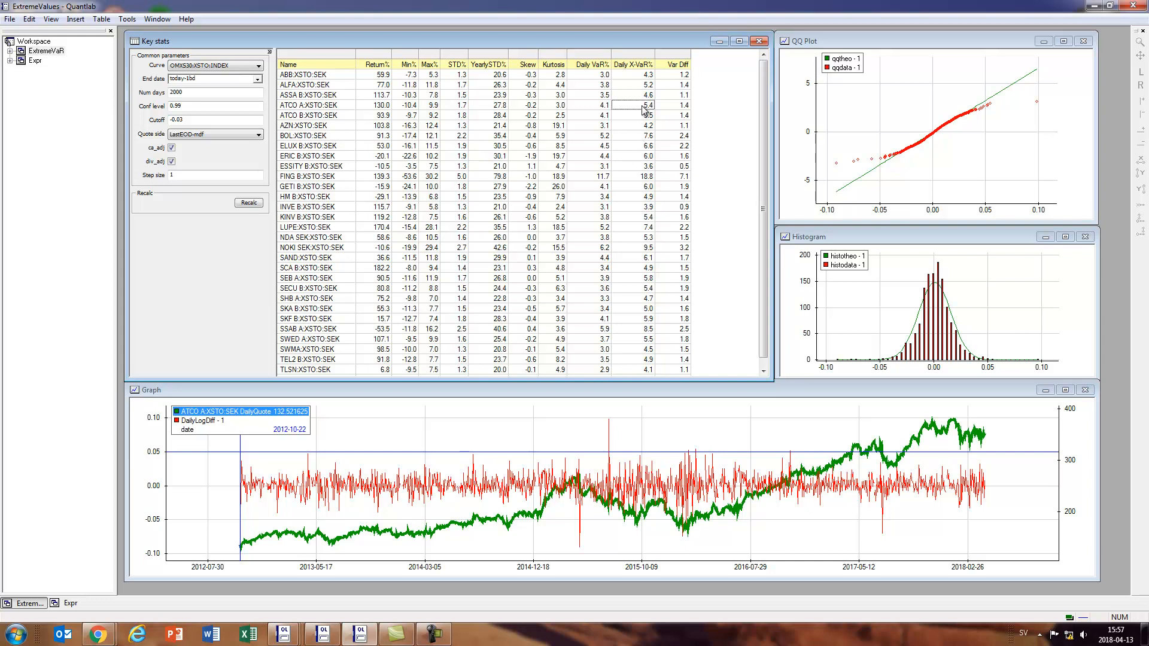
click(638, 105)
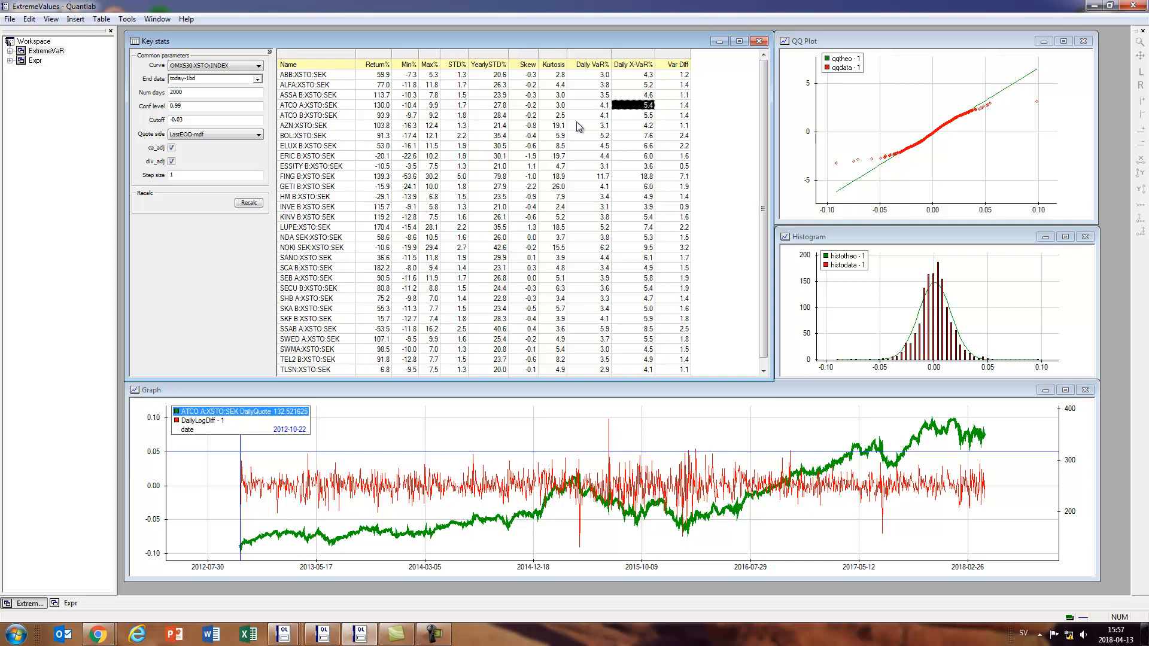
mouse_move(598, 122)
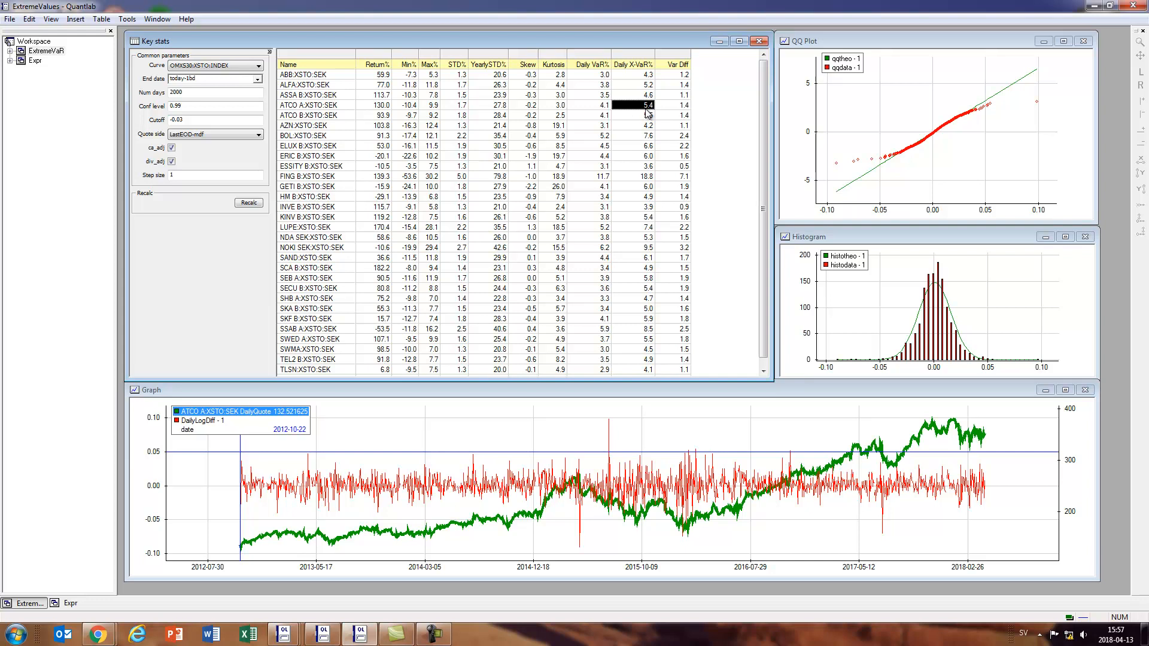
mouse_move(677, 110)
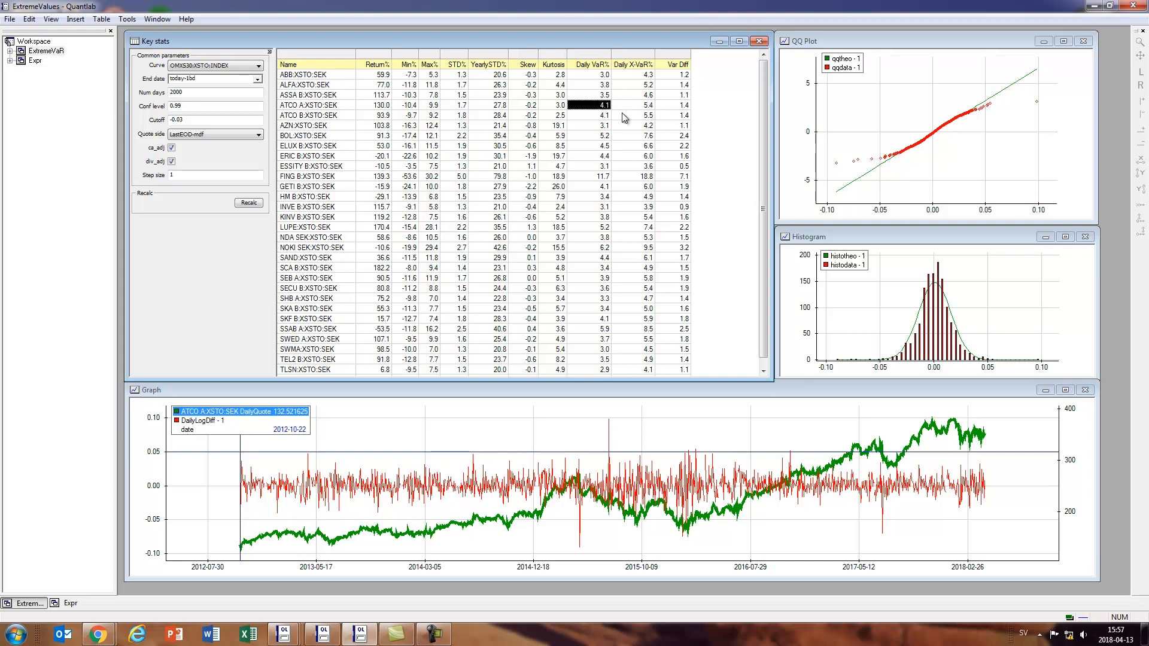
mouse_move(651, 177)
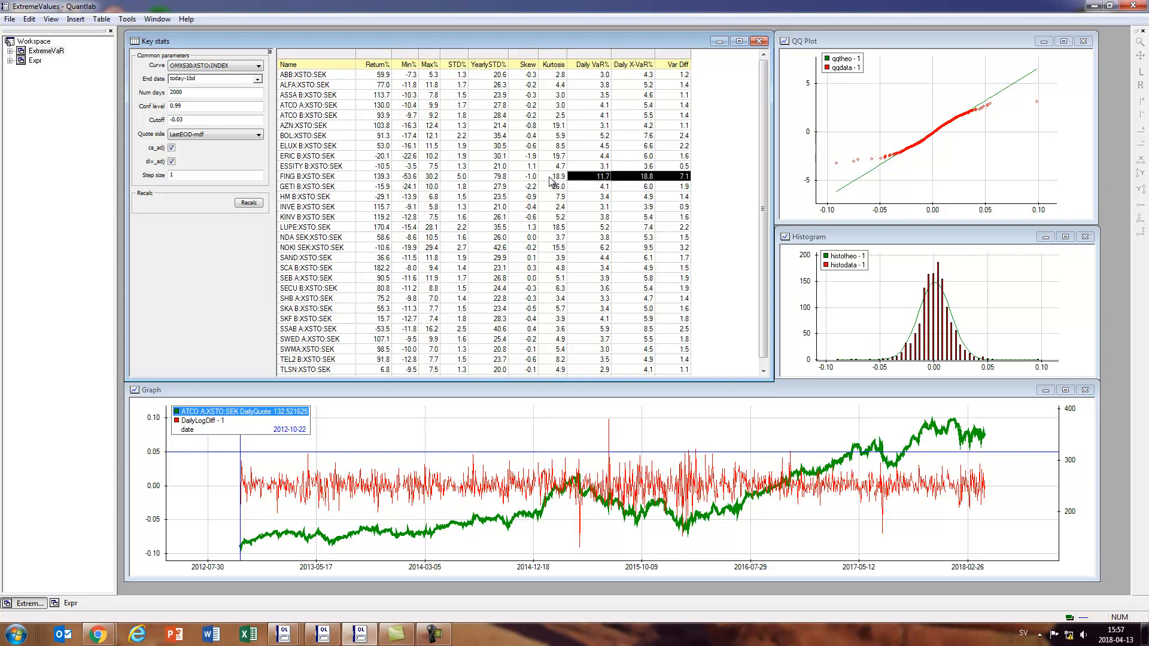
mouse_move(611, 185)
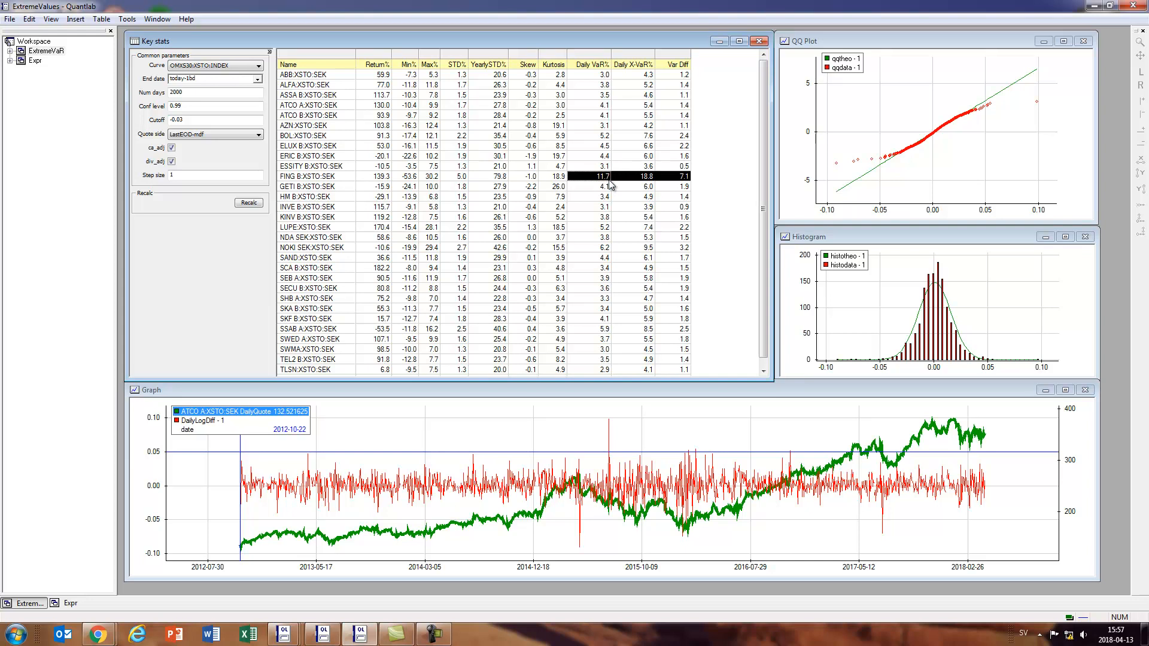
click(305, 176)
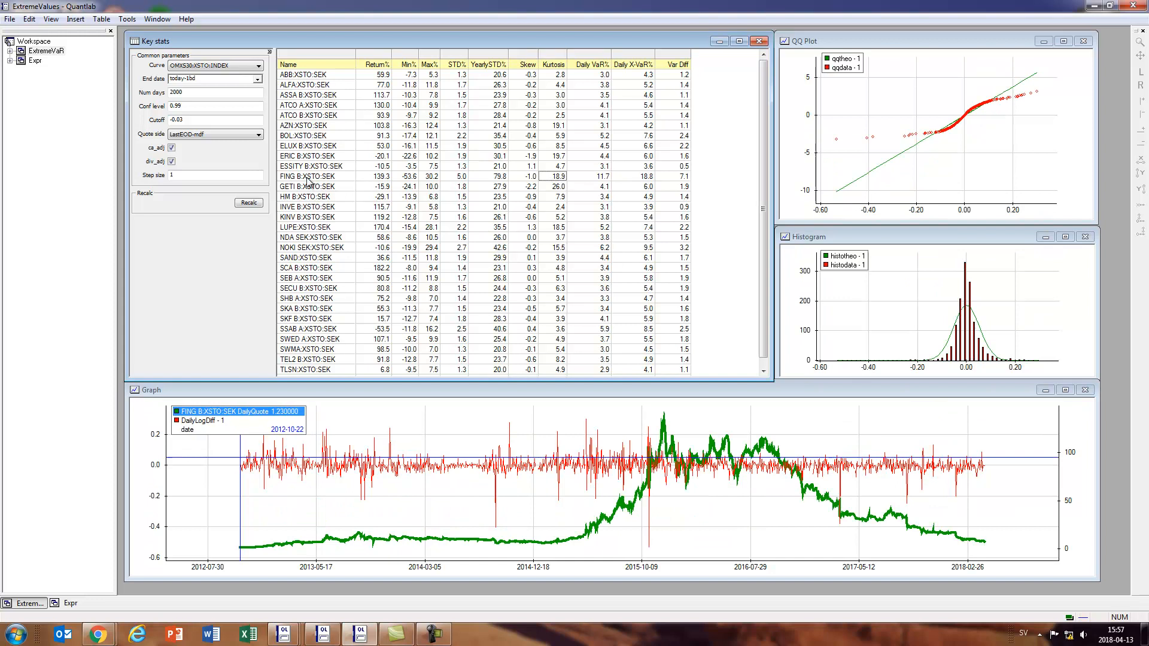
mouse_move(813, 496)
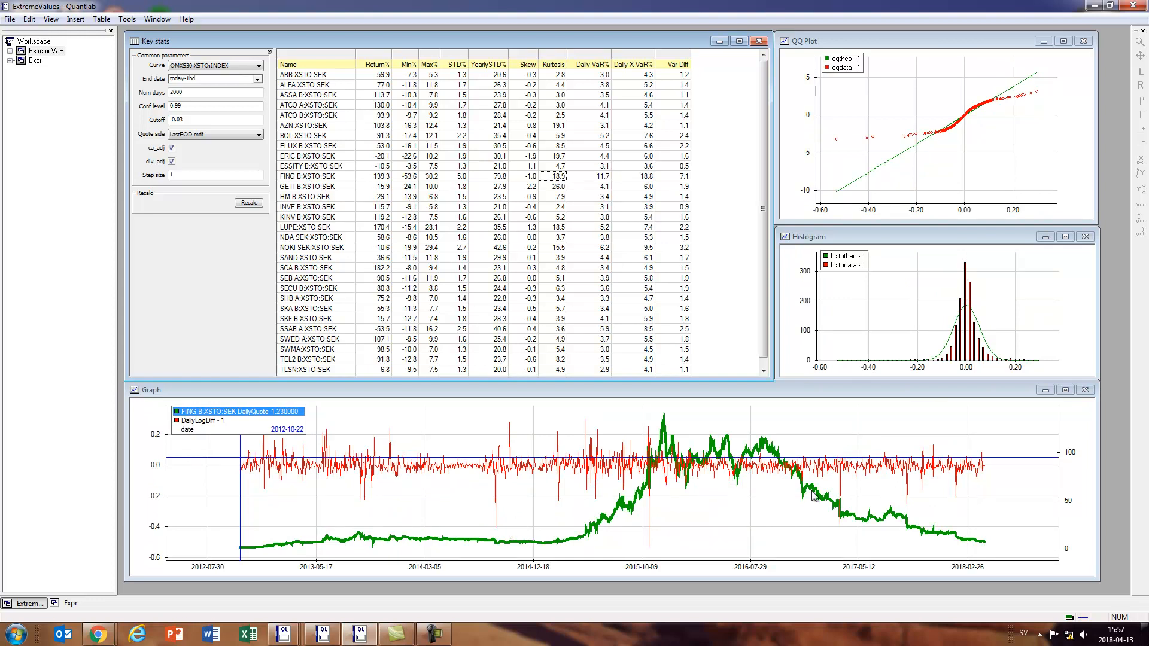
mouse_move(848, 139)
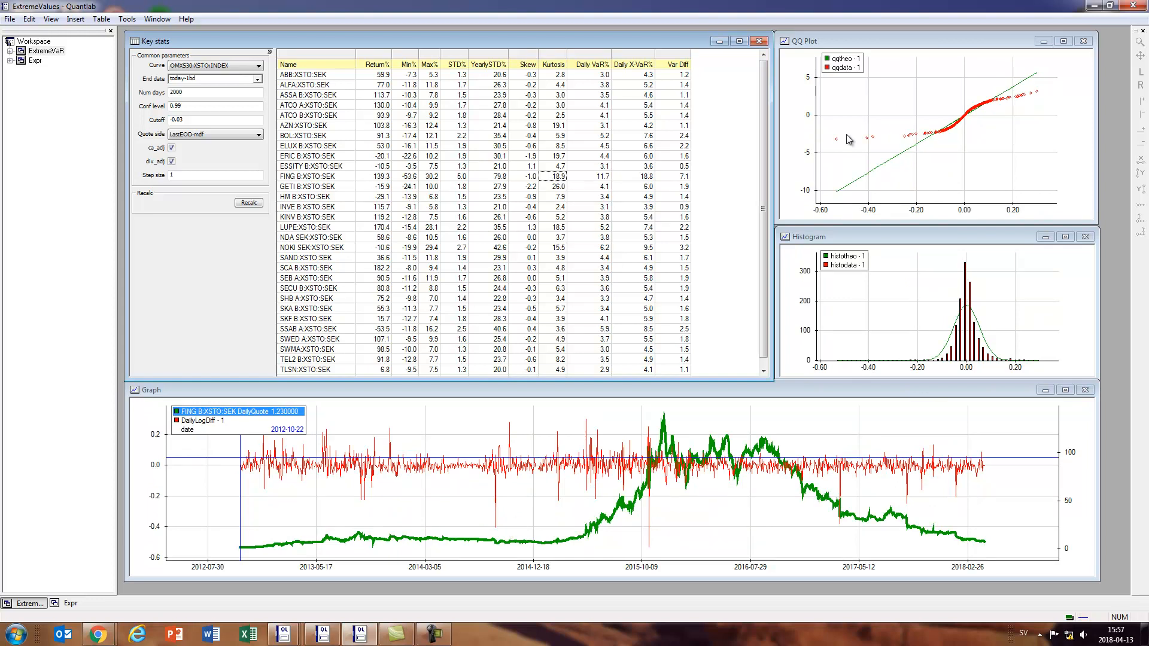
mouse_move(974, 116)
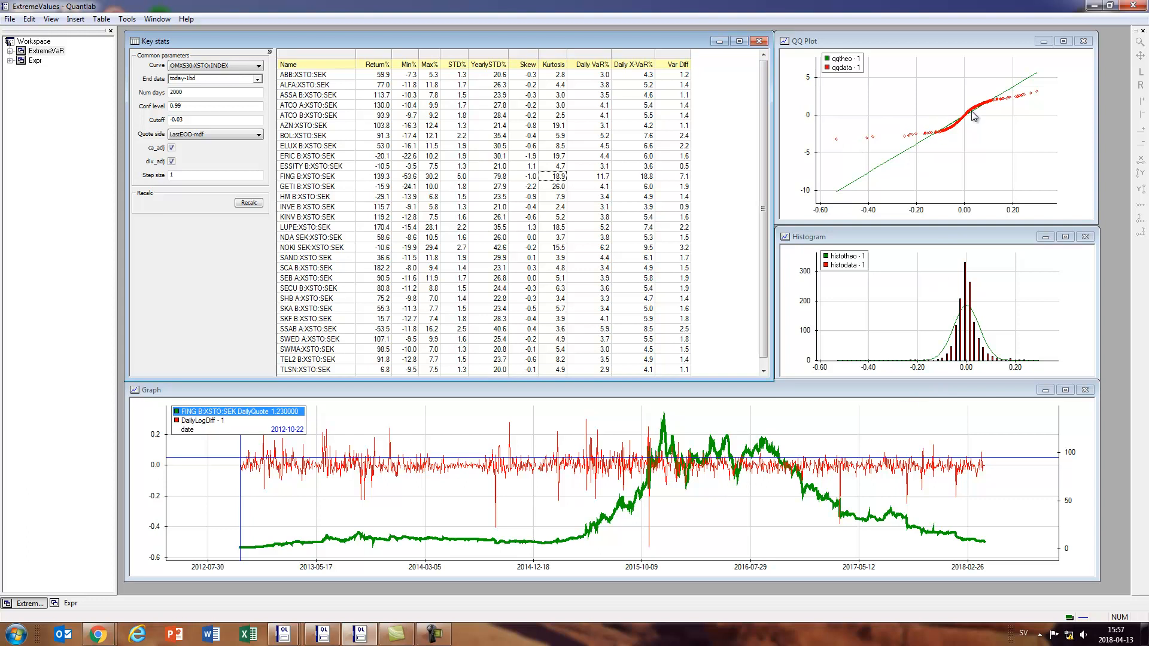
mouse_move(986, 276)
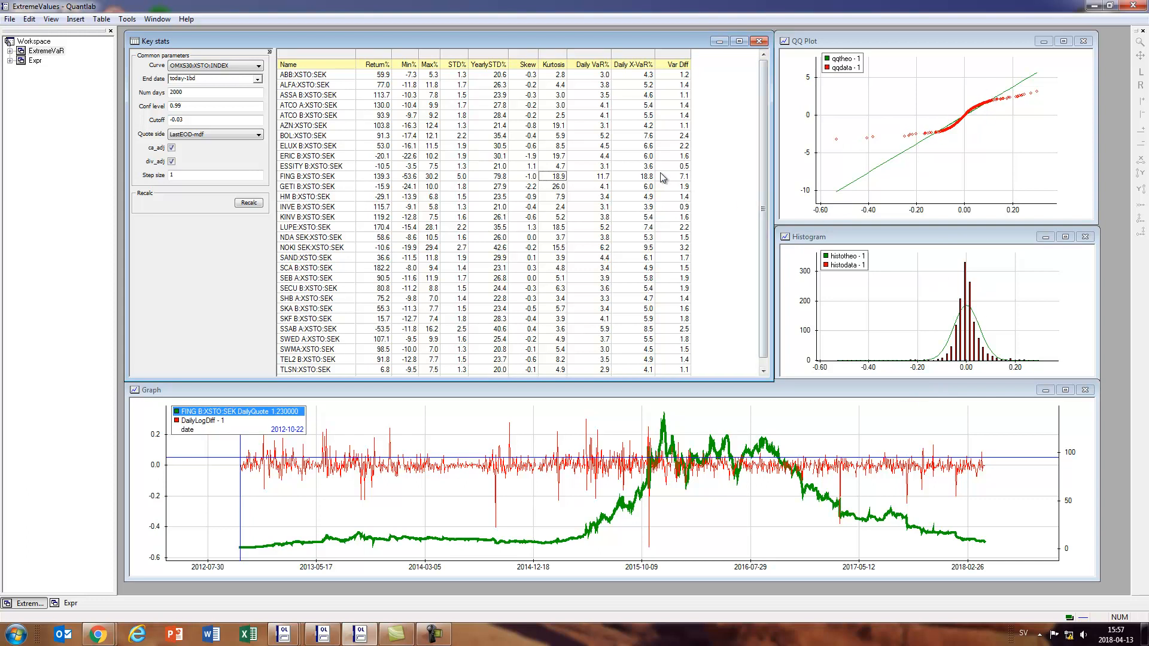
scroll(down, 3)
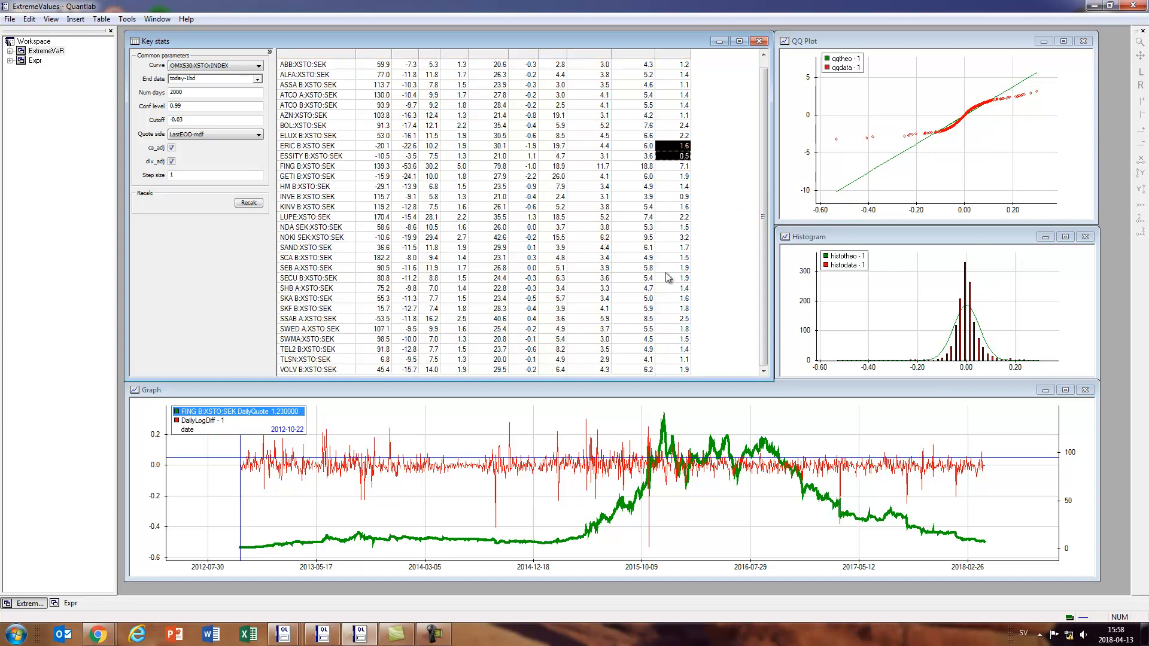
mouse_move(321, 328)
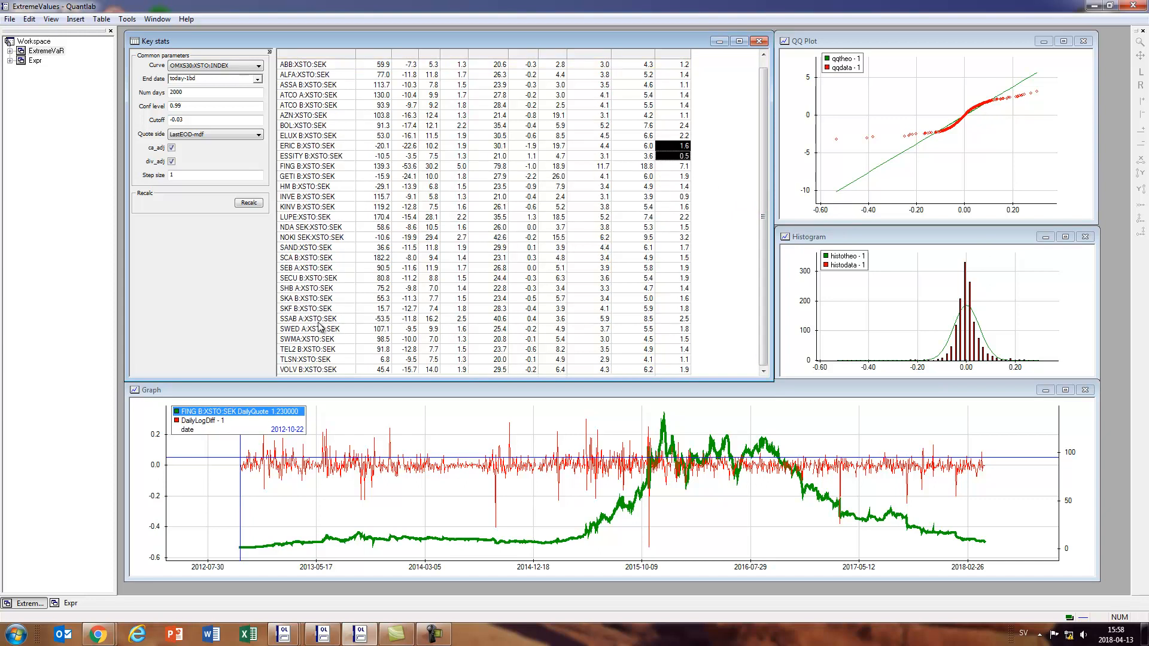
- Select the SSAB A:XSTO:SEK row and inspect its Daily X-VaR% extreme-value figure
click(307, 319)
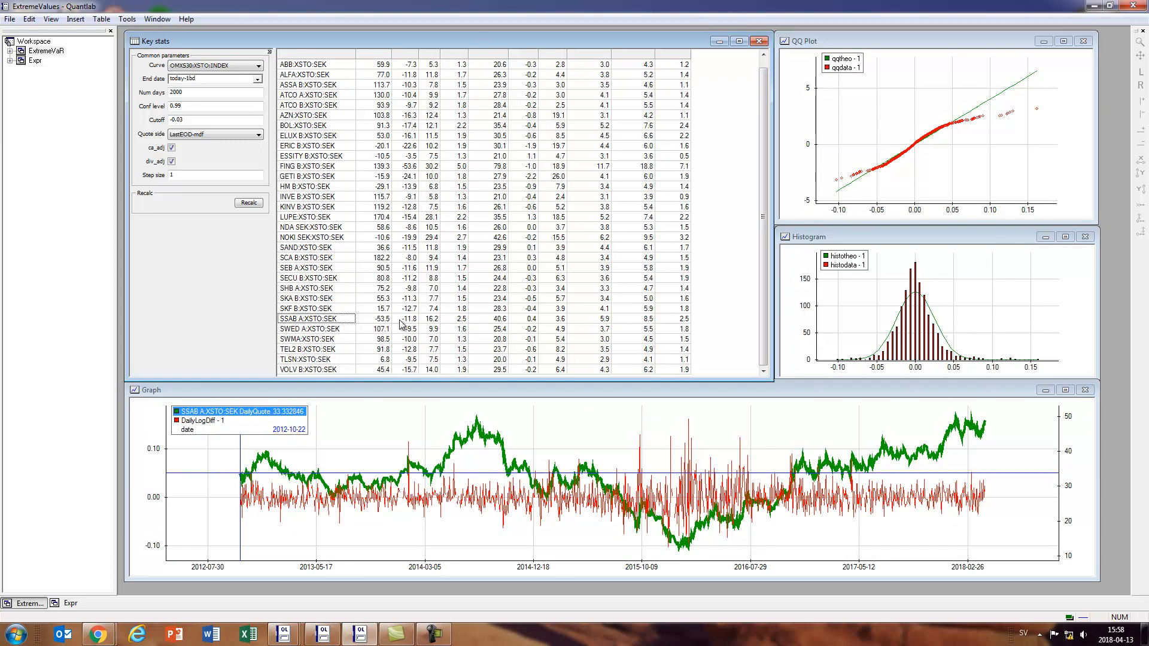
mouse_move(647, 325)
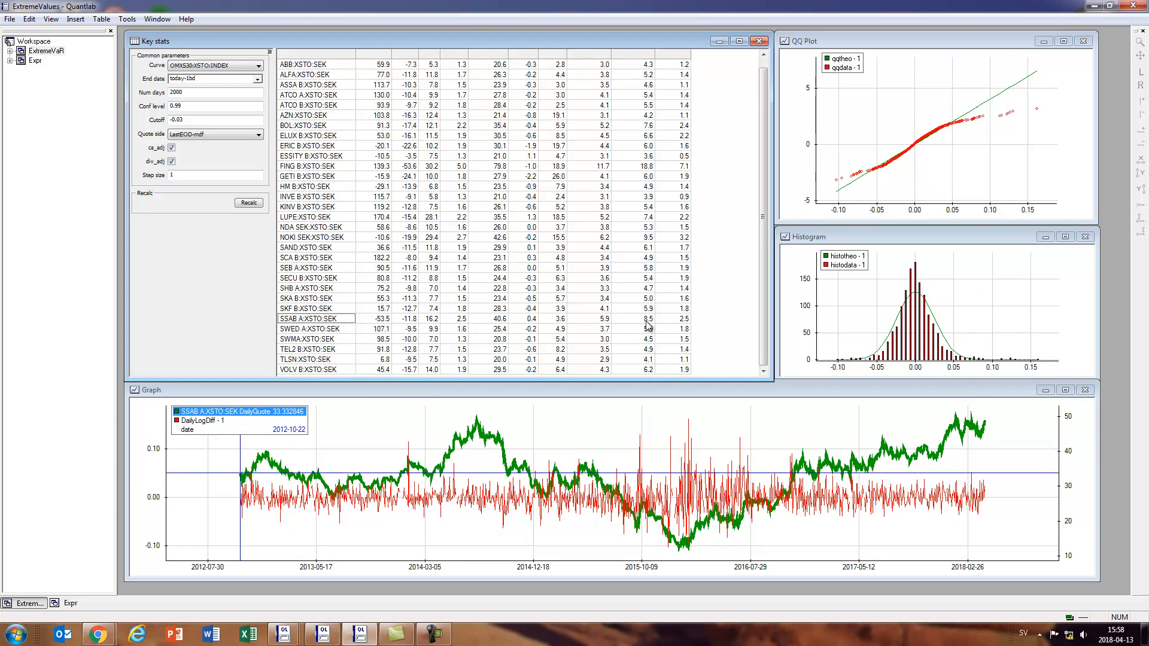
click(642, 318)
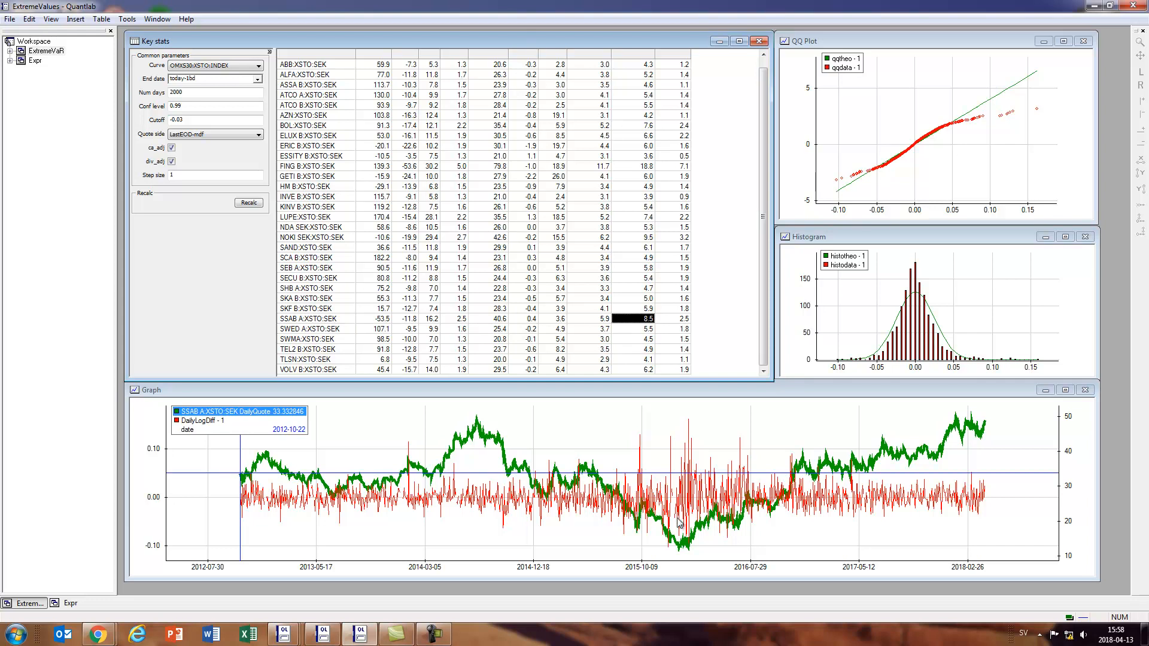
mouse_move(505, 324)
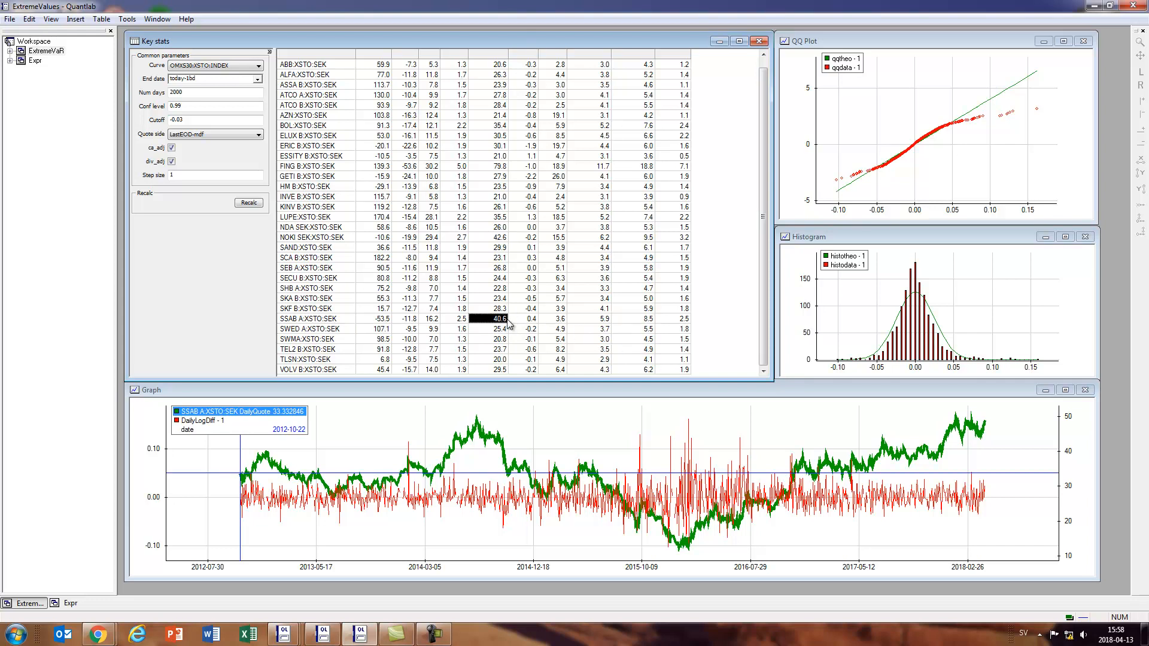
mouse_move(582, 327)
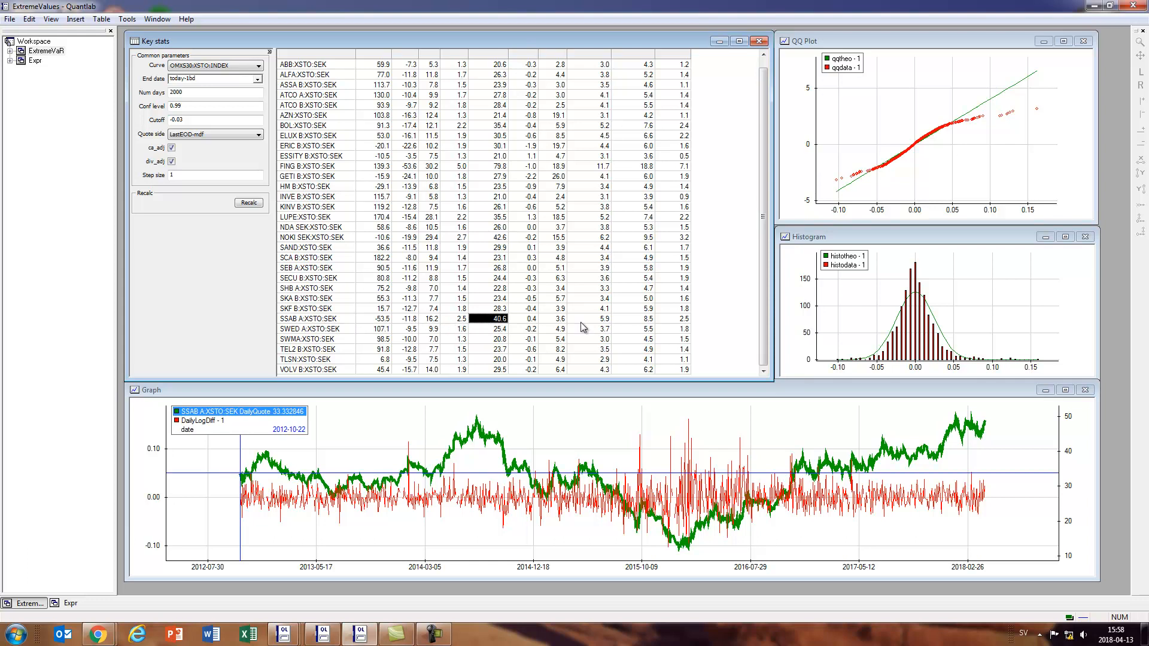
click(644, 318)
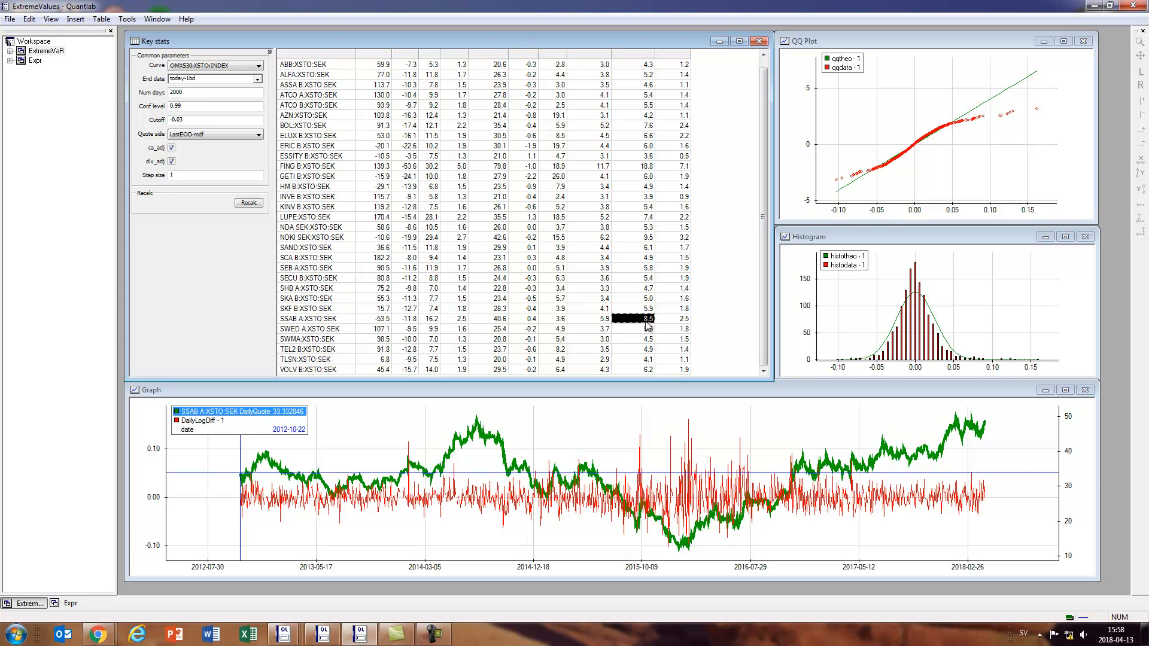
mouse_move(644, 326)
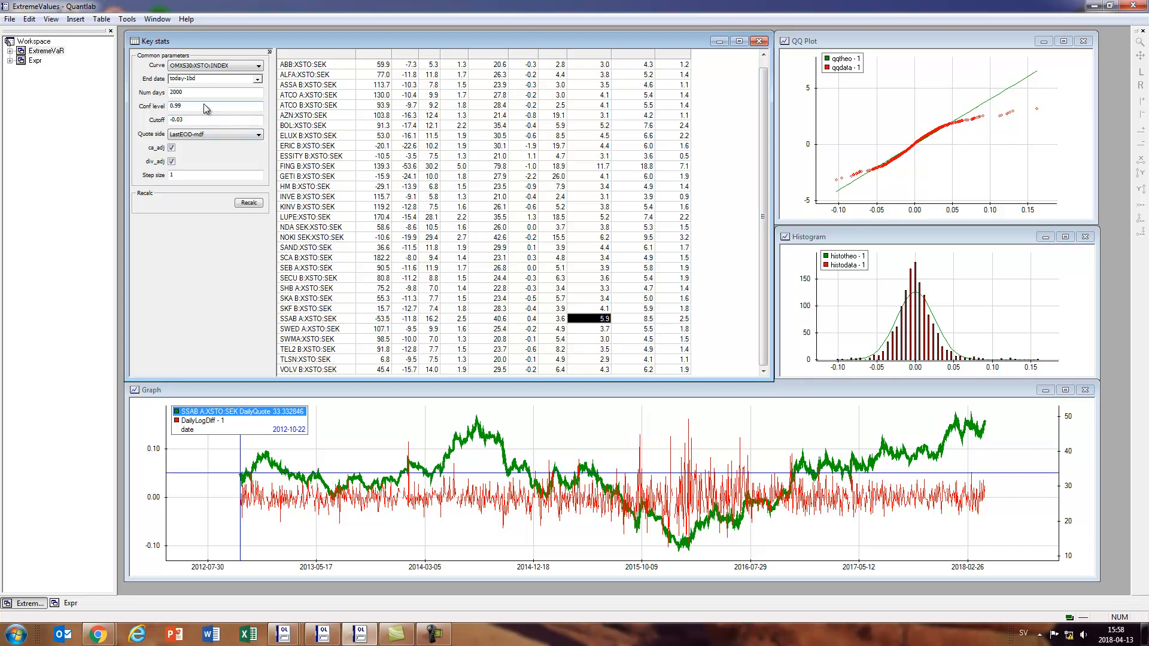
mouse_move(205, 234)
text(9)
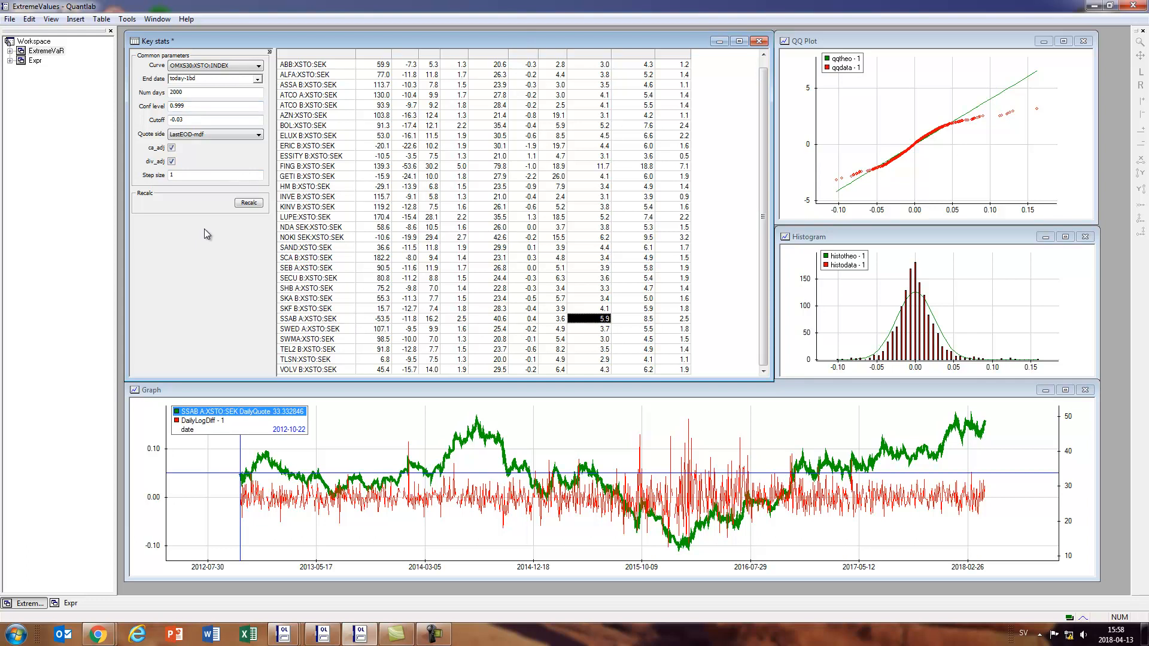
- Recalc the key stats table so the VaR columns reflect the 0.999 confidence level
click(249, 204)
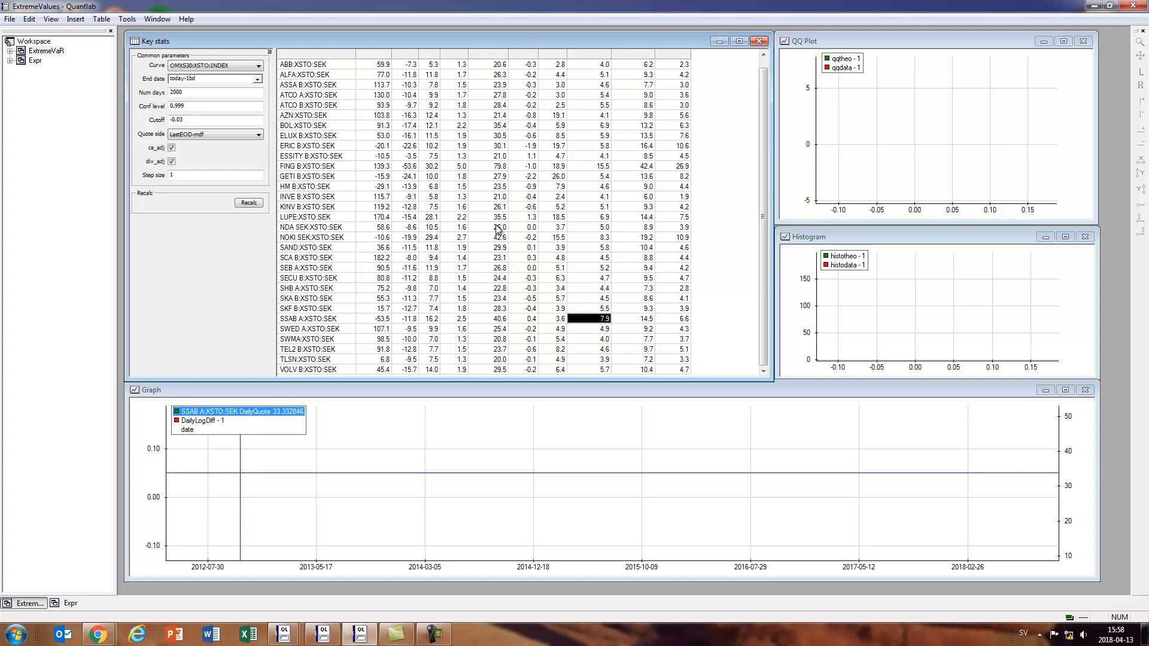
mouse_move(585, 205)
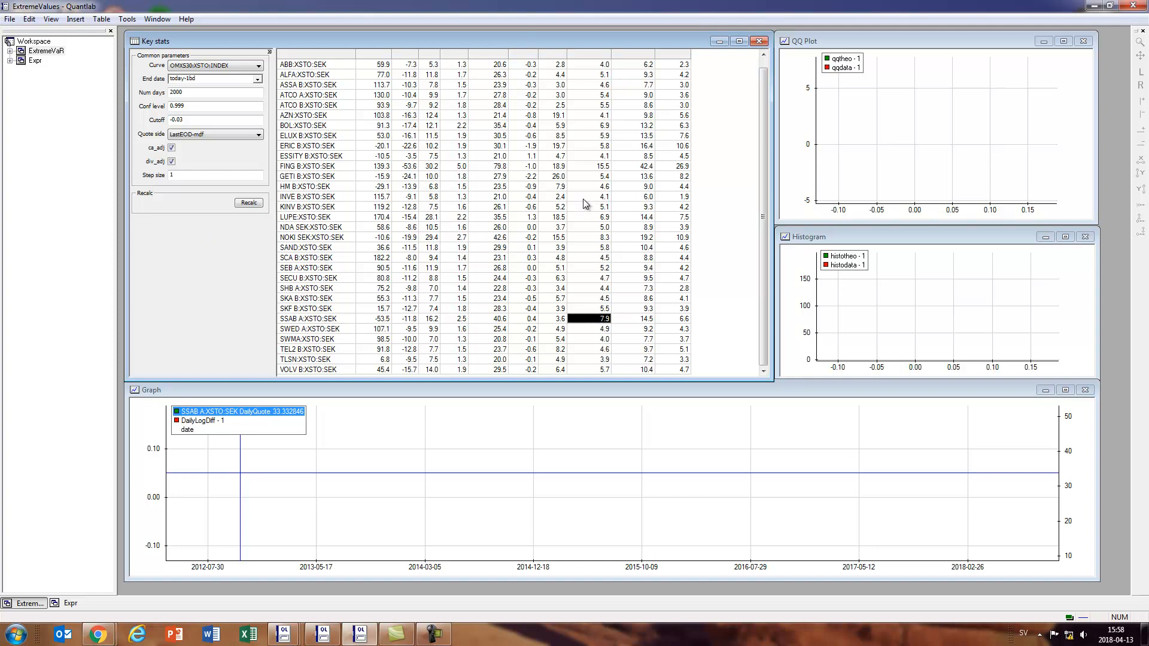
mouse_move(599, 129)
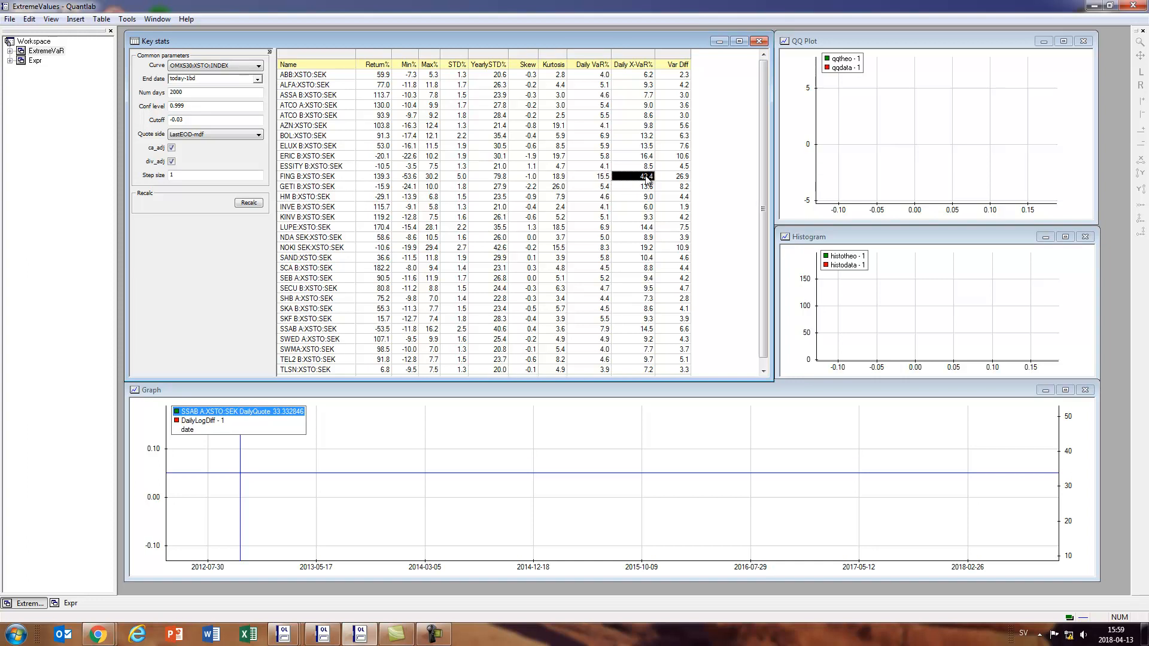
mouse_move(339, 178)
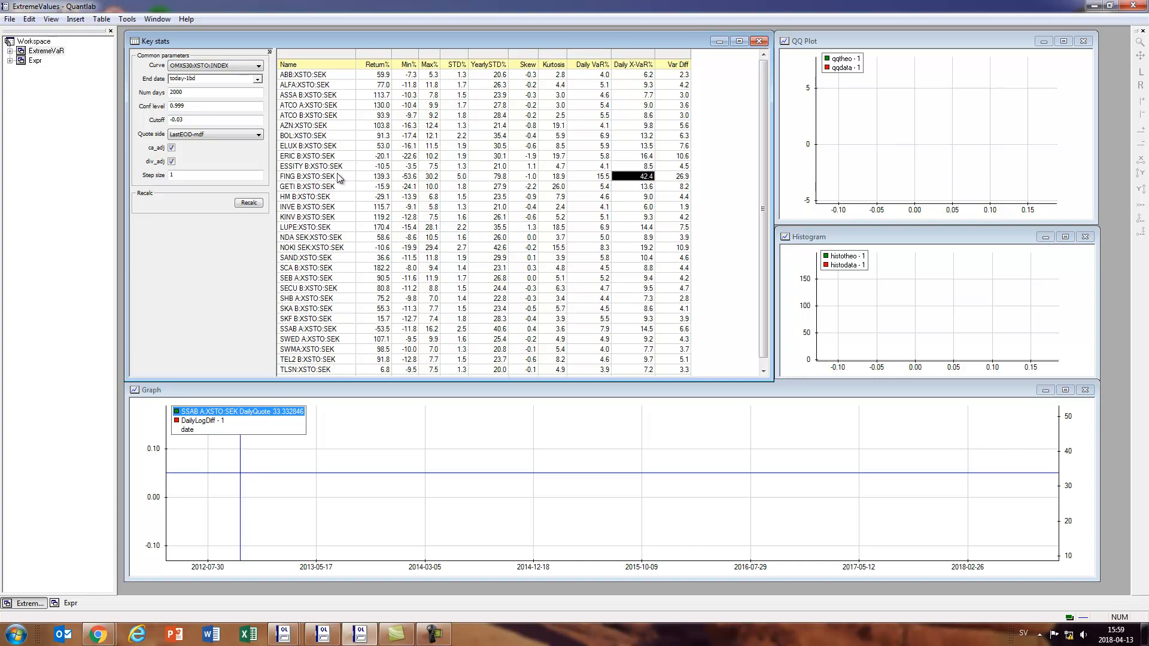
- Select the FING B:XSTO:SEK row and check its Min% worst daily return of -53.6%
click(308, 176)
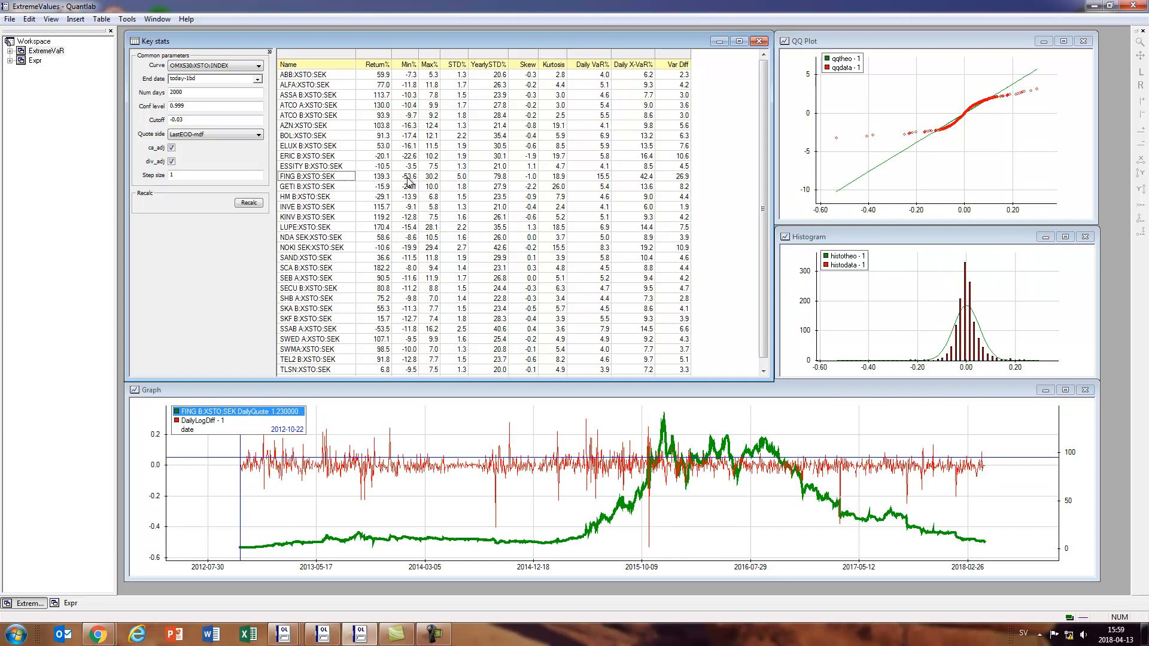
click(409, 176)
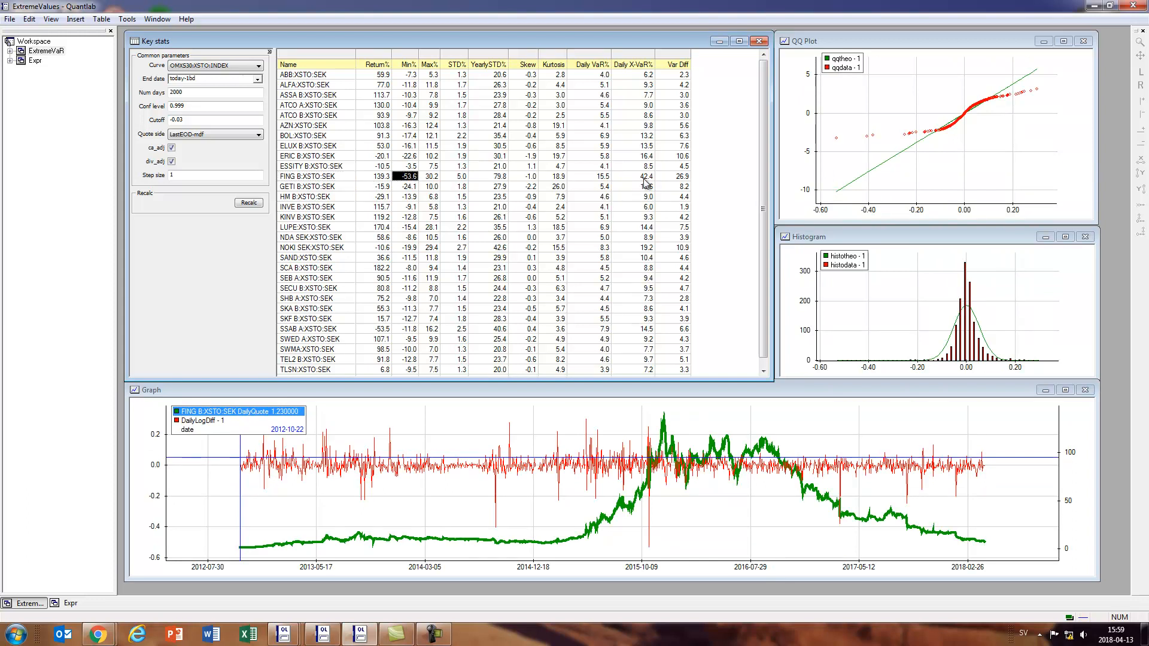
mouse_move(414, 185)
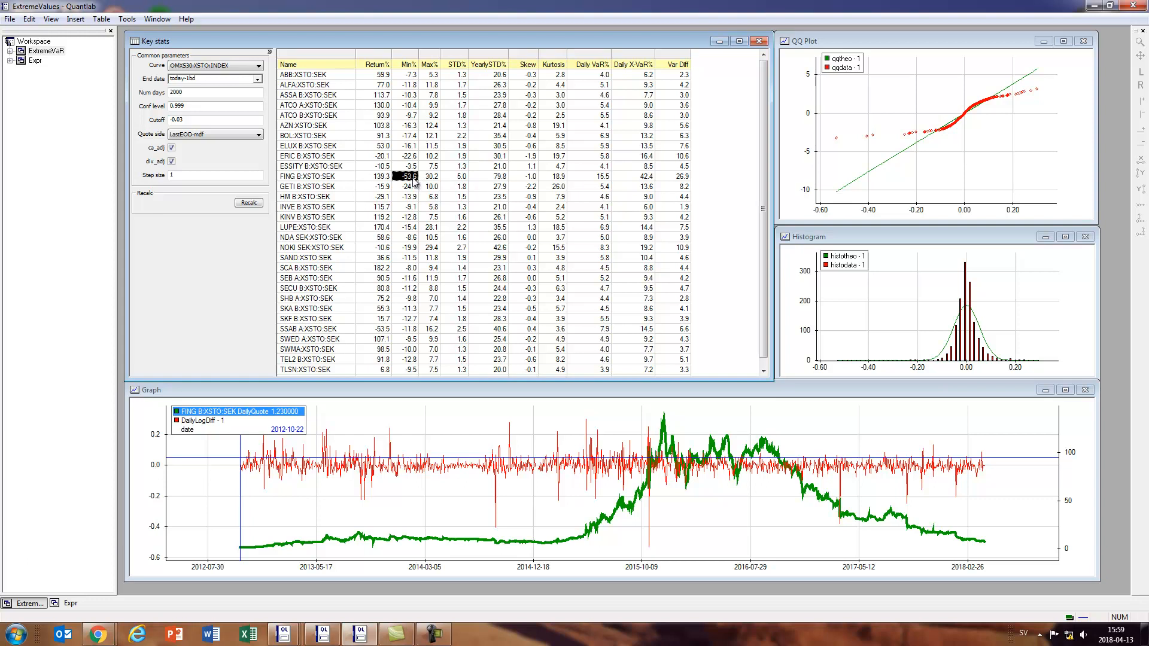
mouse_move(621, 117)
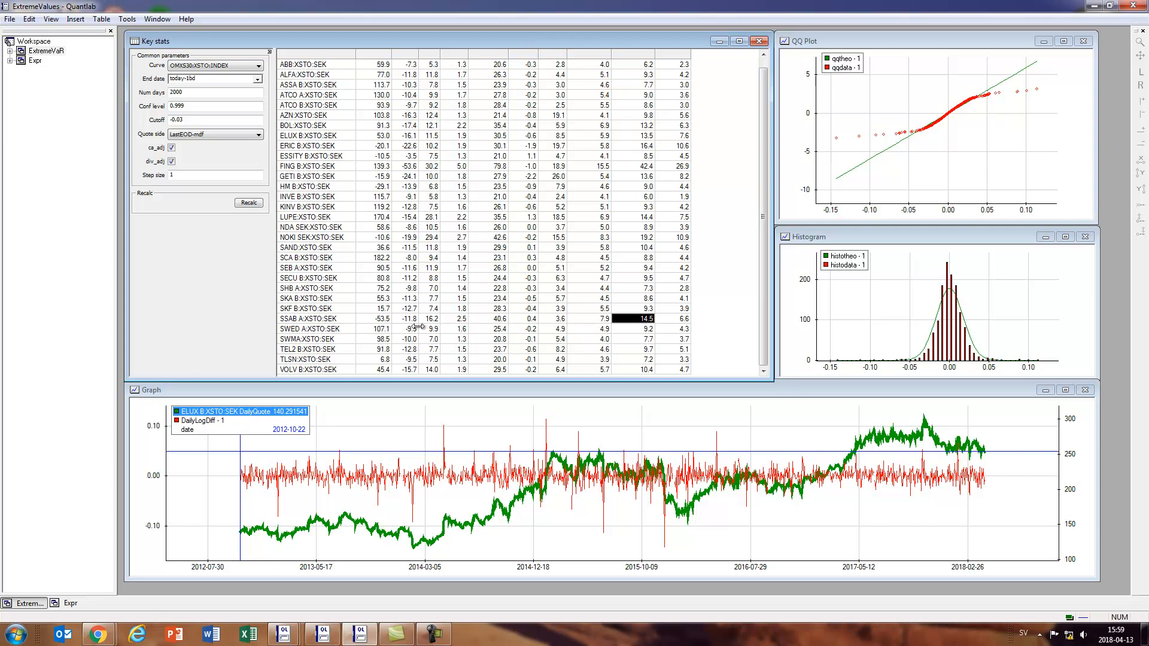
- Select the SSAB A:XSTO:SEK row to load its charts at 0.999 confidence
click(476, 318)
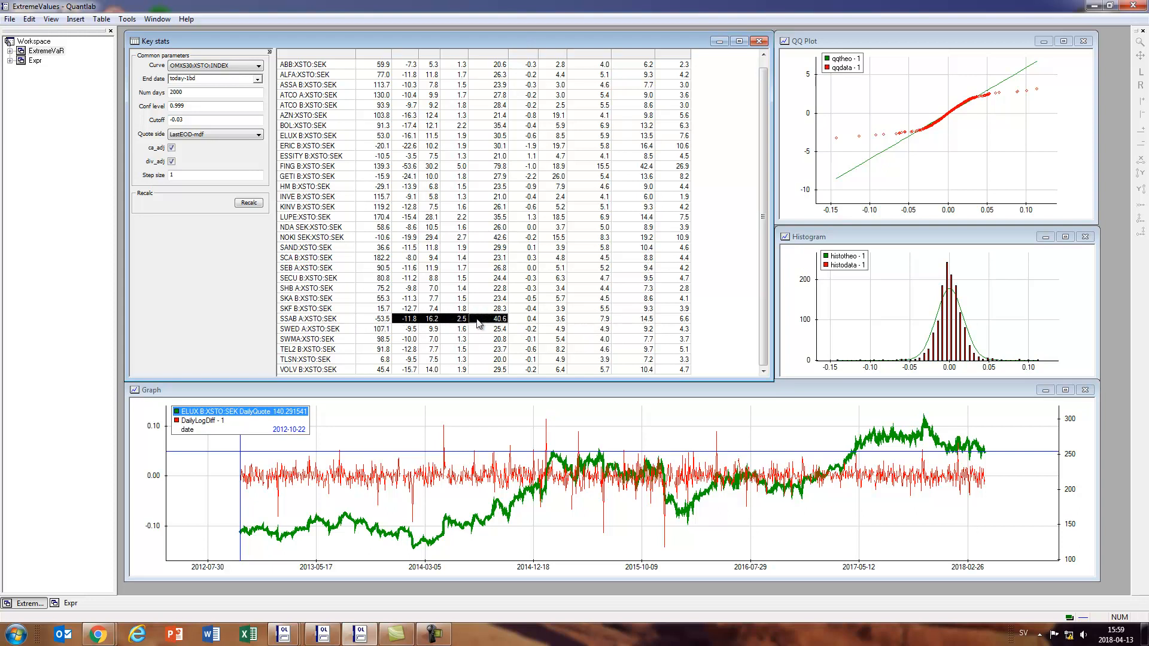
click(307, 318)
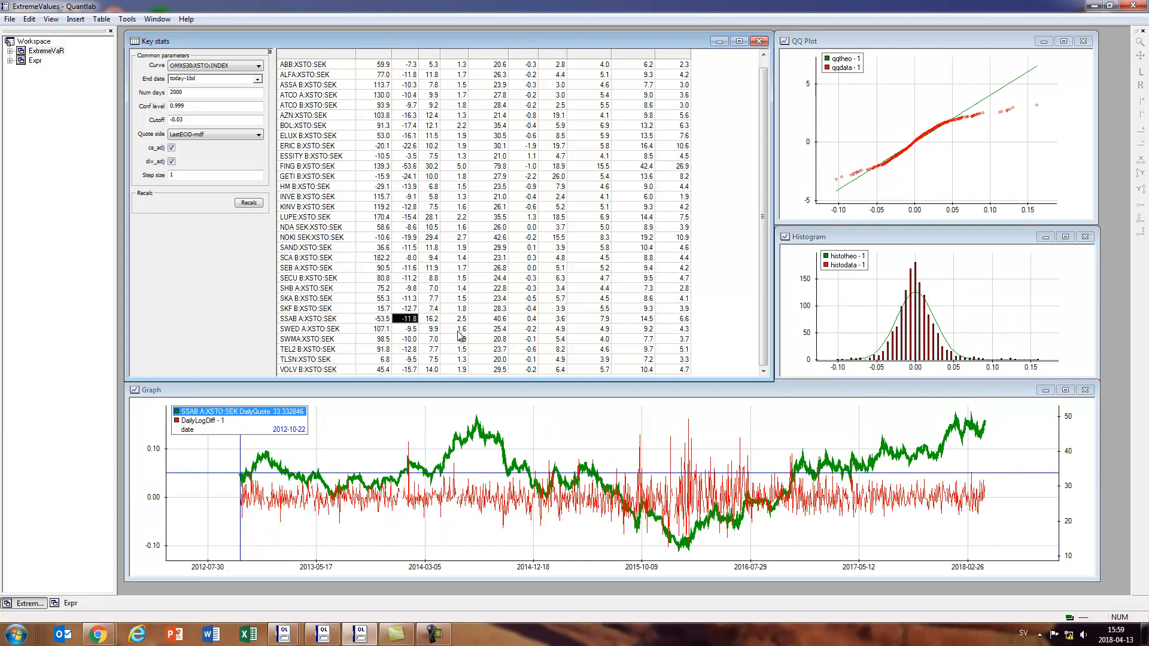
mouse_move(654, 331)
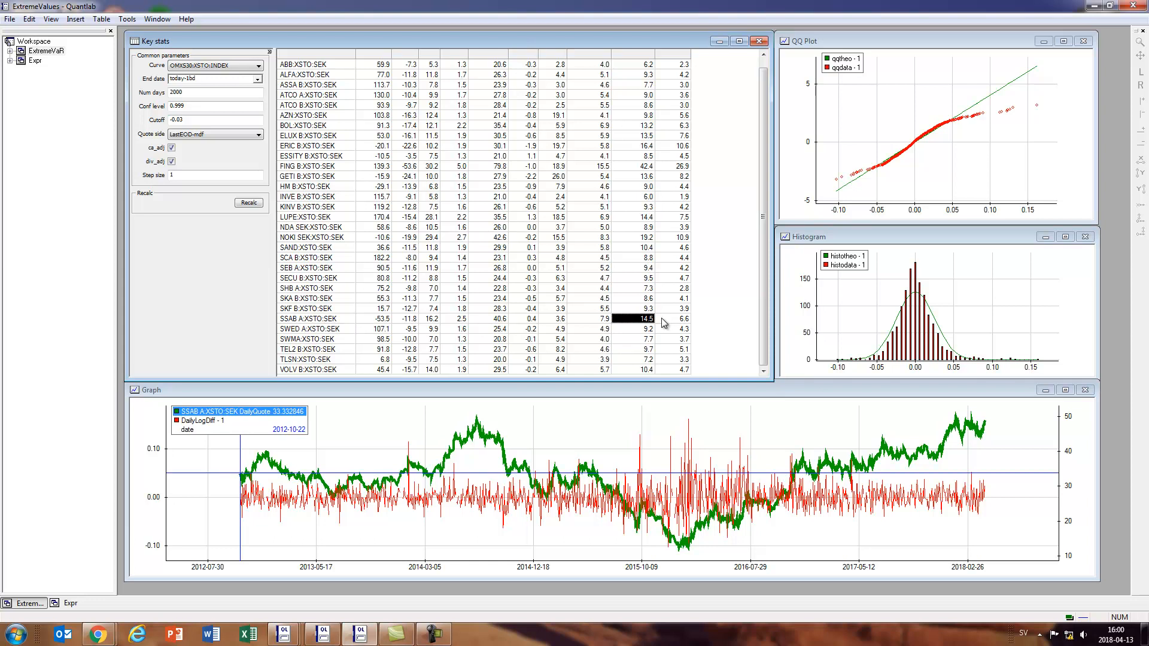
mouse_move(618, 252)
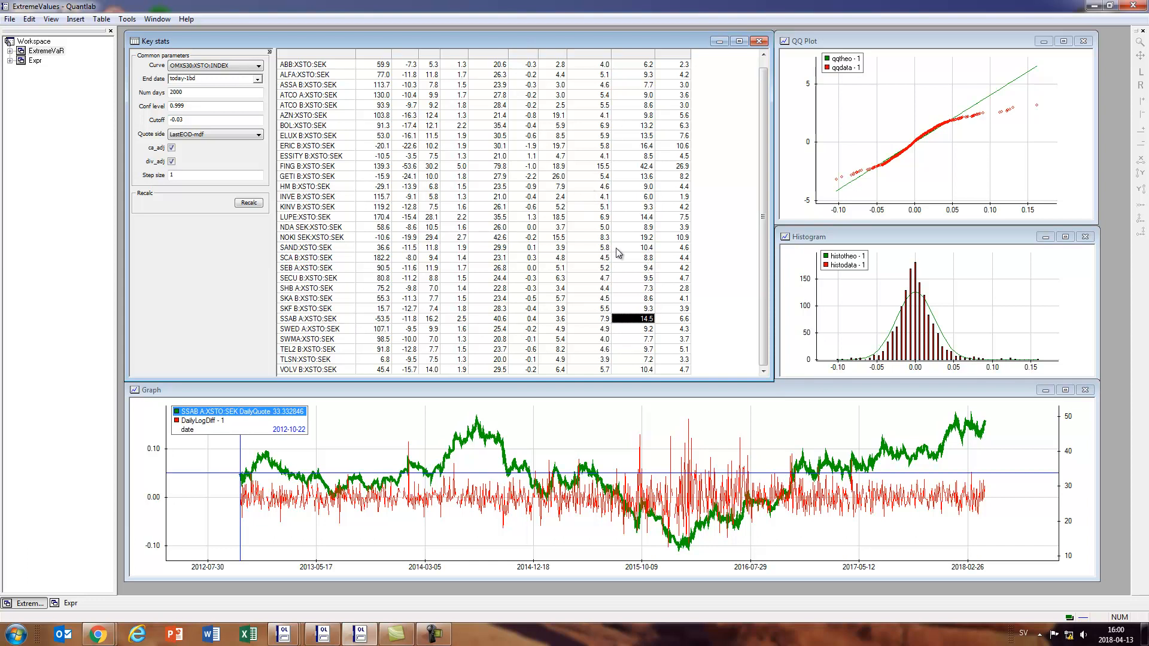
mouse_move(648, 170)
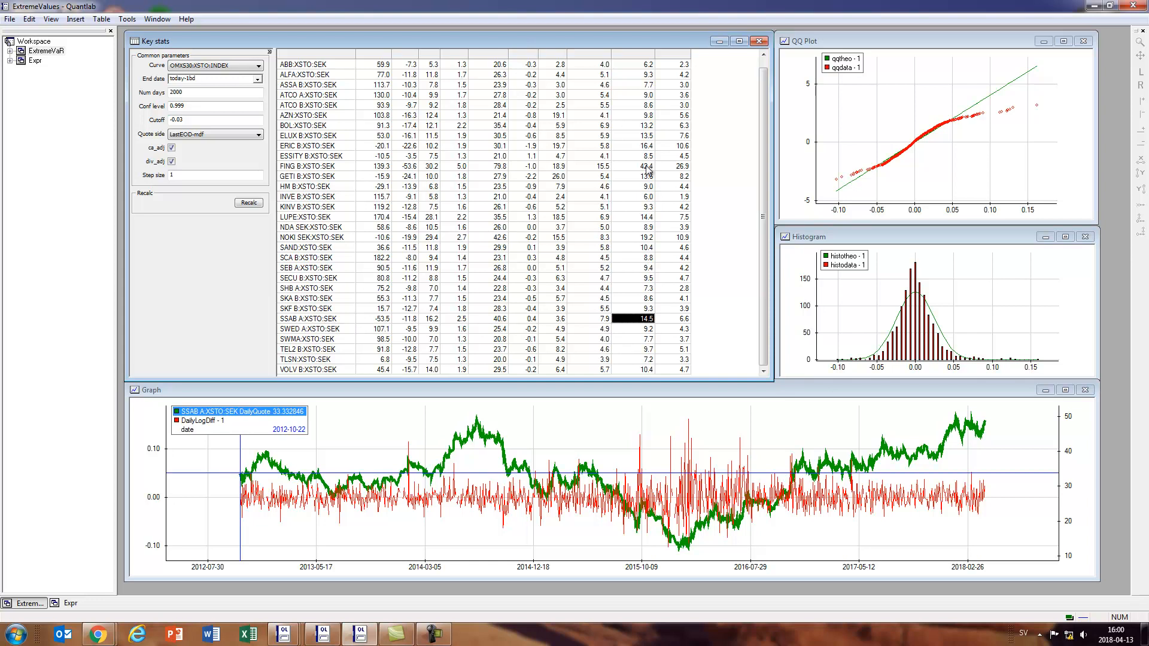
mouse_move(535, 177)
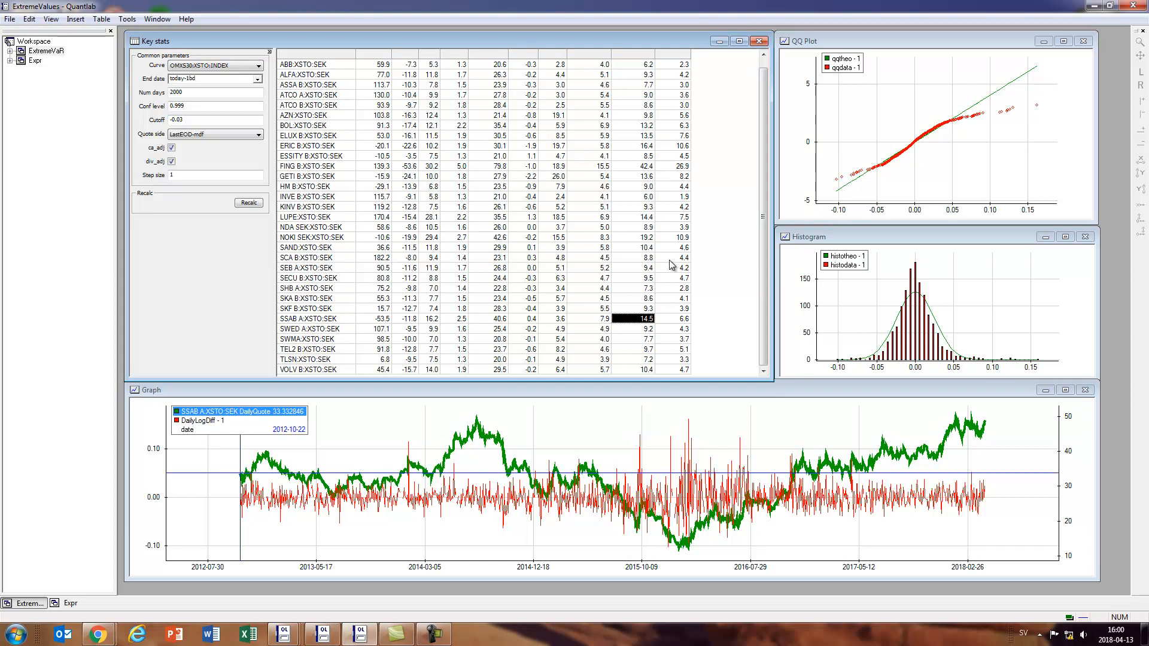
mouse_move(639, 169)
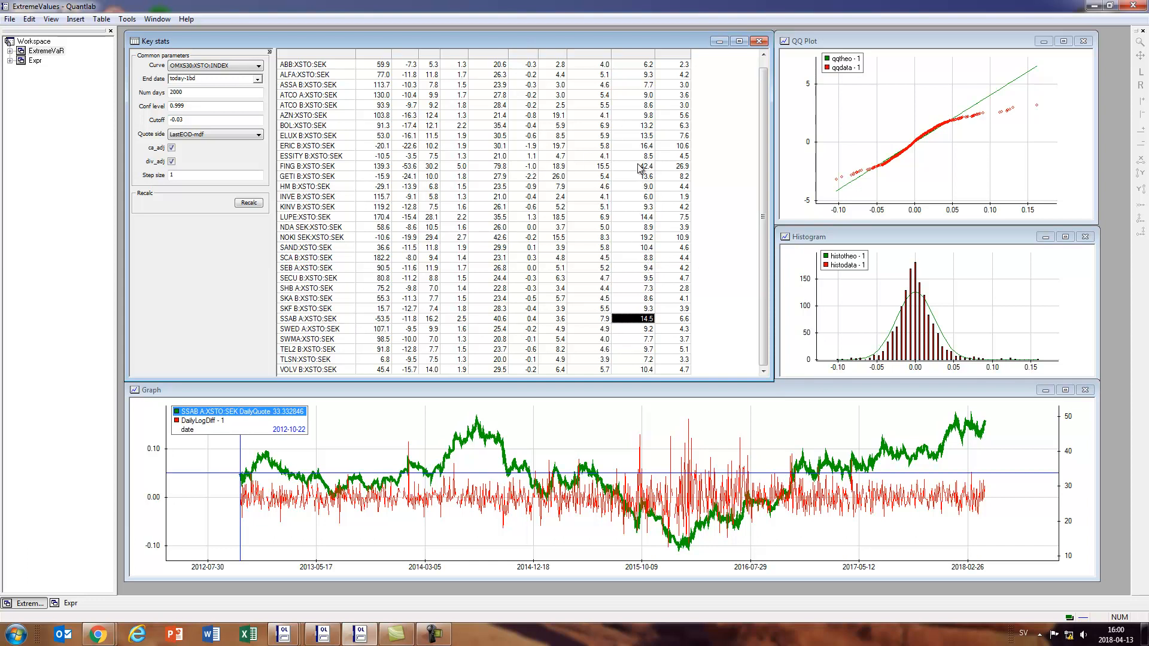